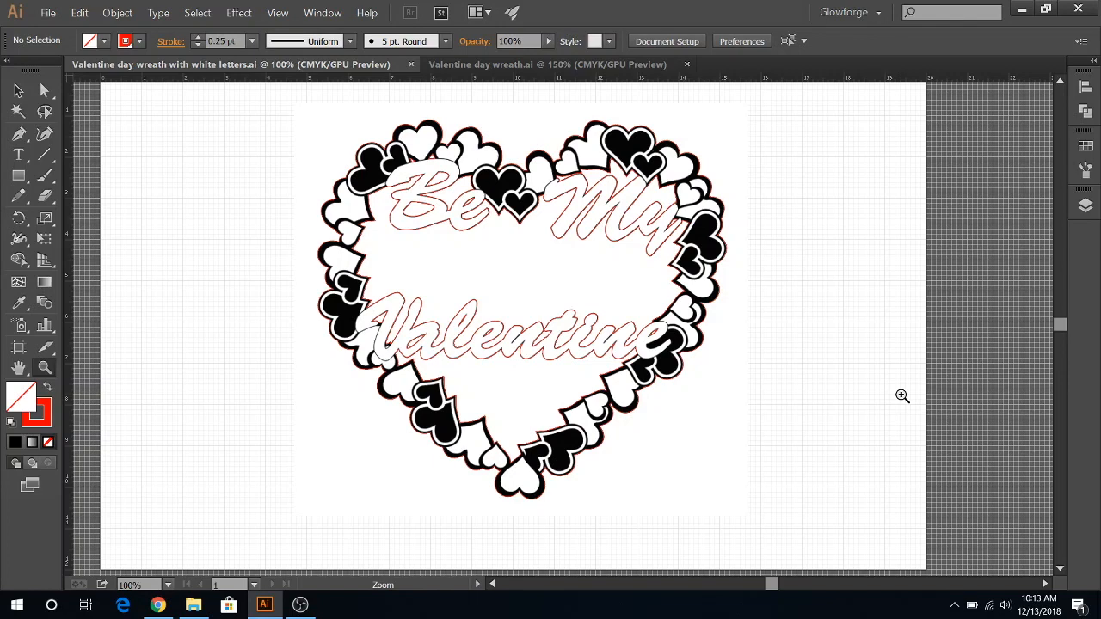
mouse_move(742, 261)
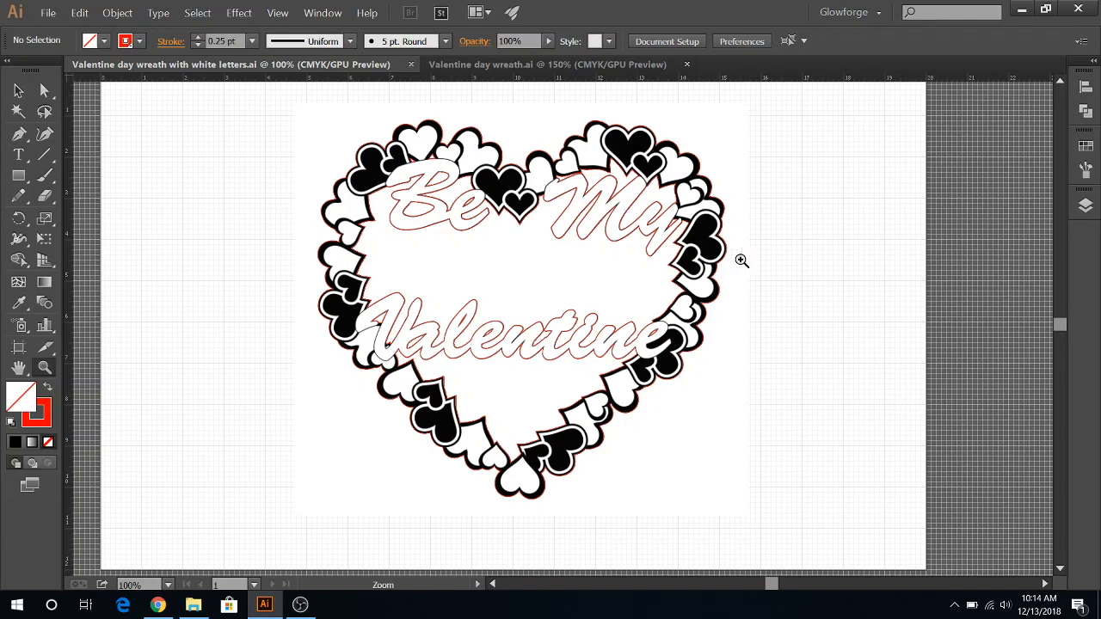
mouse_move(774, 227)
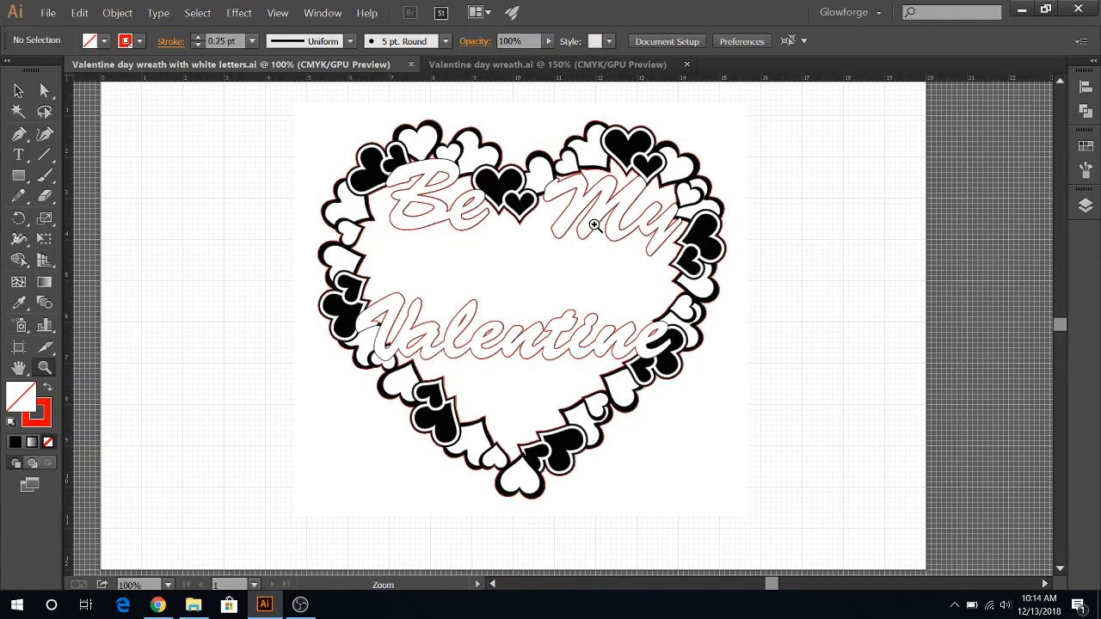
mouse_move(544, 237)
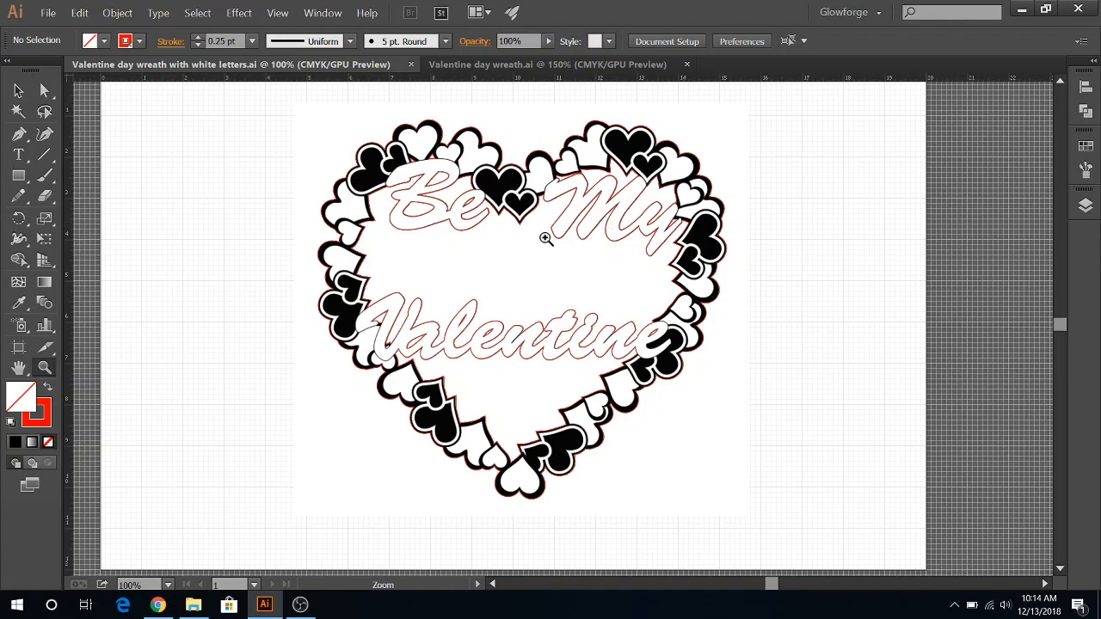
mouse_move(509, 222)
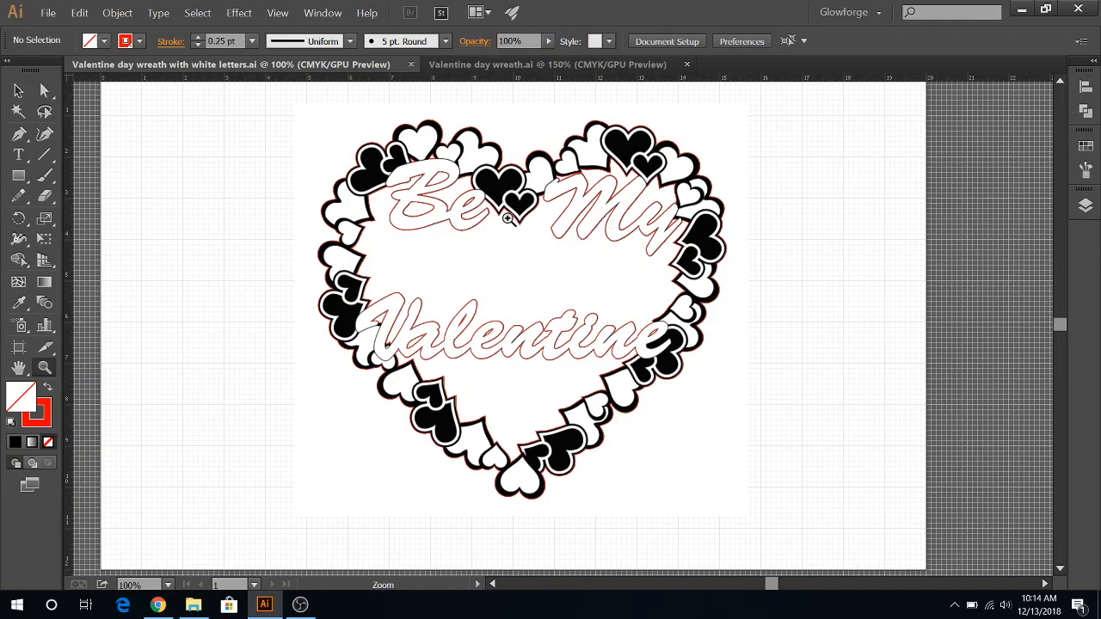
- Switch to the 'Valentine day wreath.ai' document with solid black lettering using the Selection tool
click(15, 89)
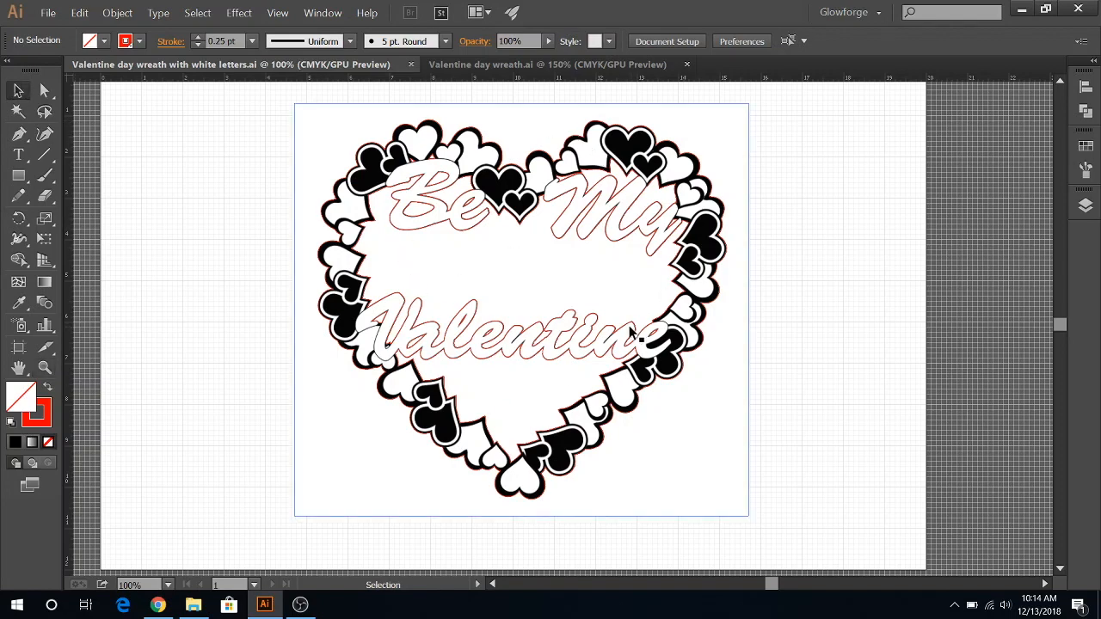
click(547, 64)
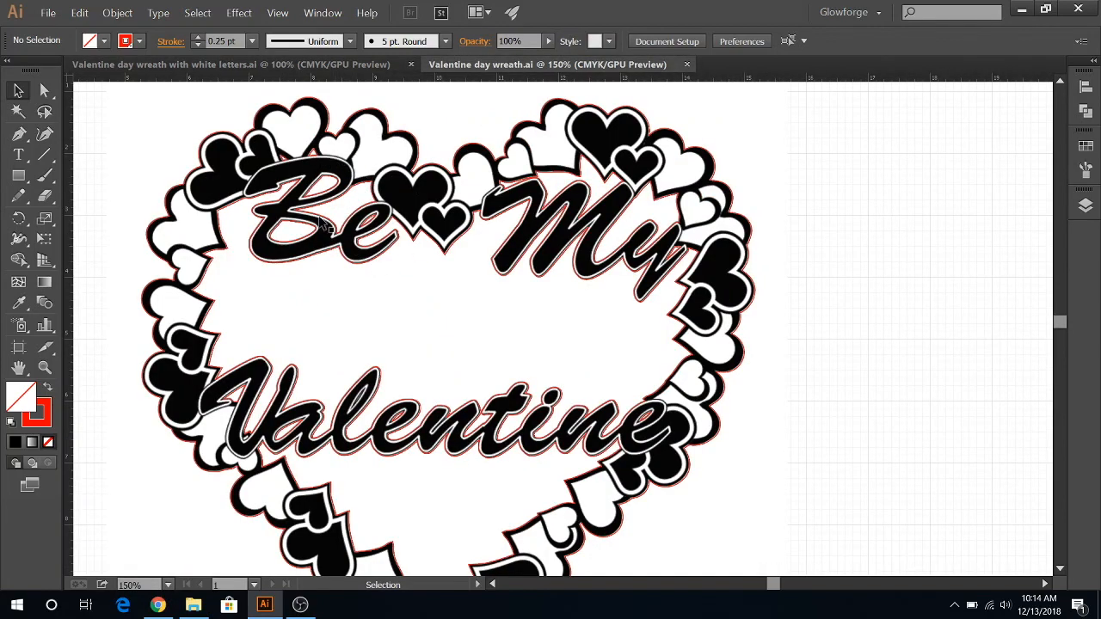
mouse_move(313, 282)
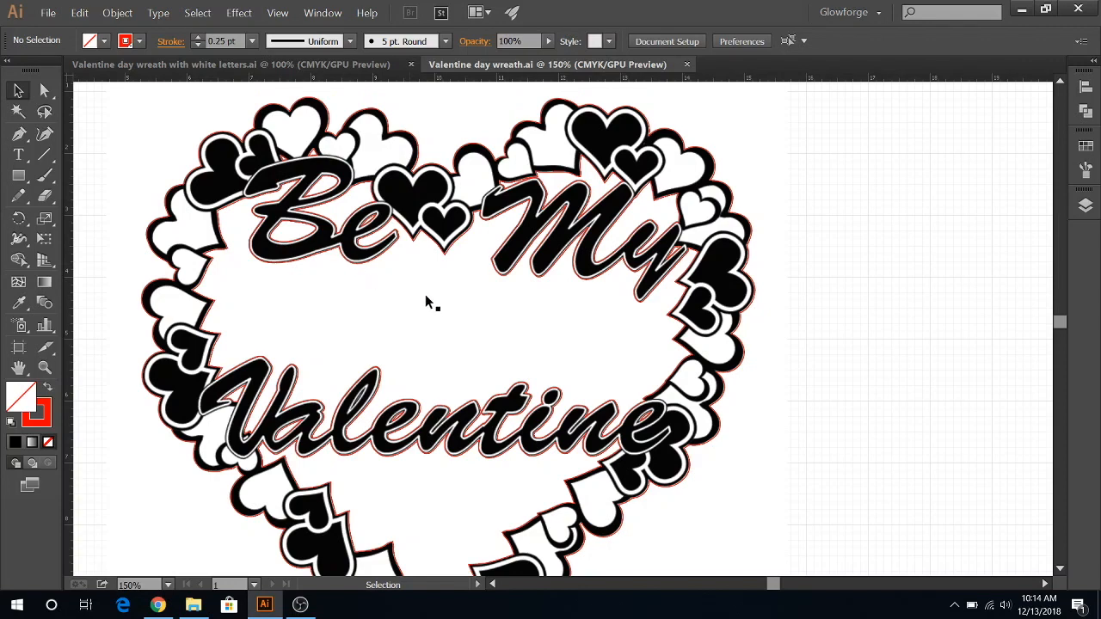
- Scroll down through the black-lettered wreath artwork to inspect its heart border and lettering
scroll(down, 3)
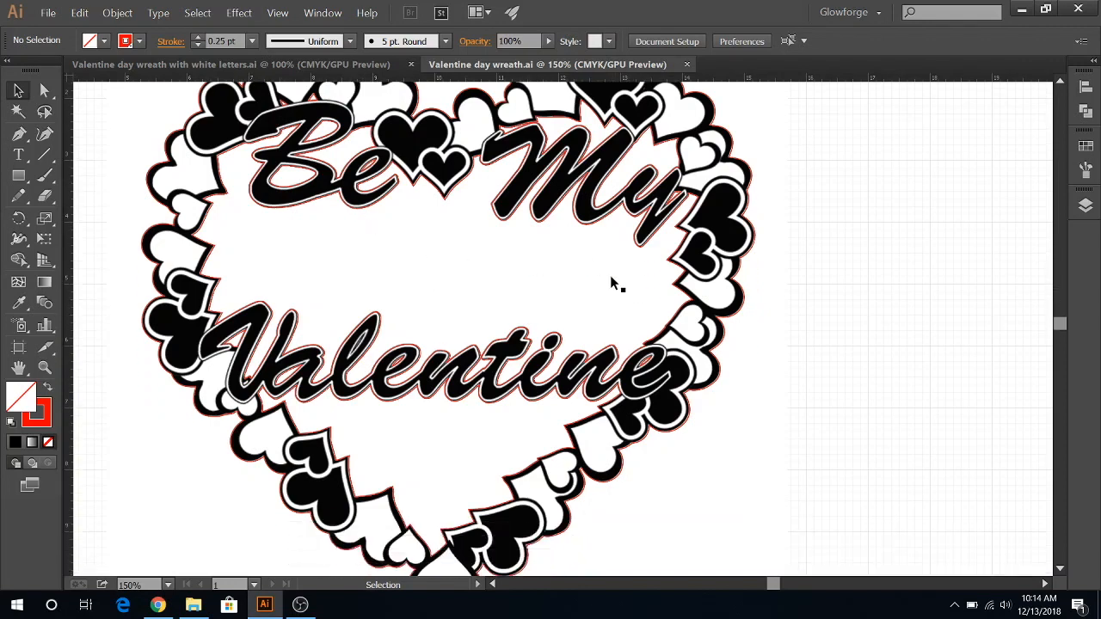
mouse_move(608, 274)
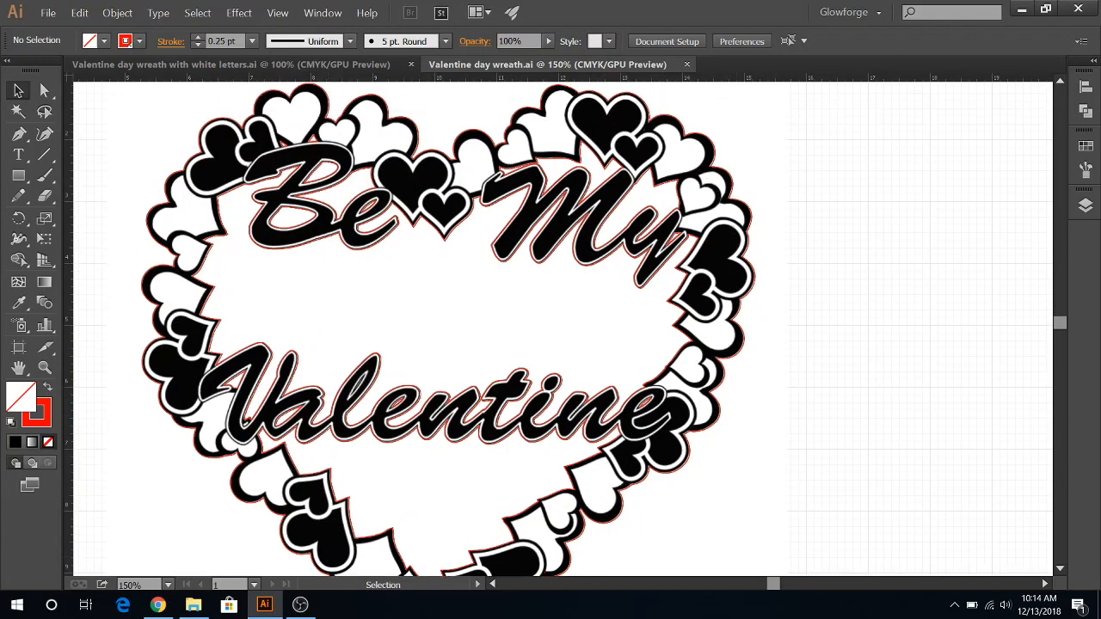
scroll(down, 3)
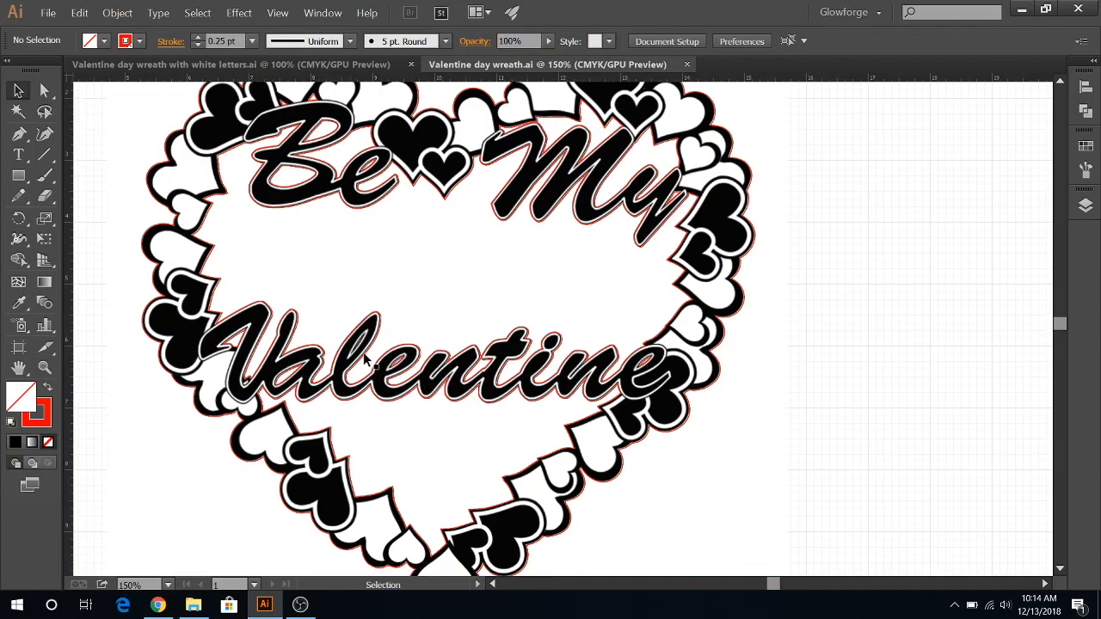
mouse_move(623, 312)
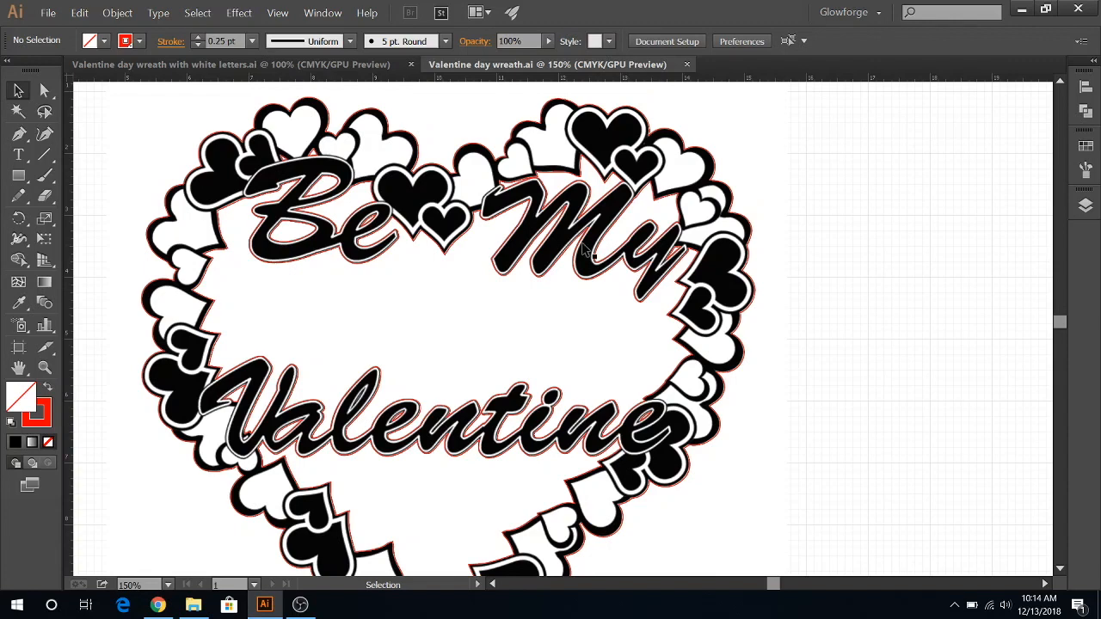
mouse_move(544, 246)
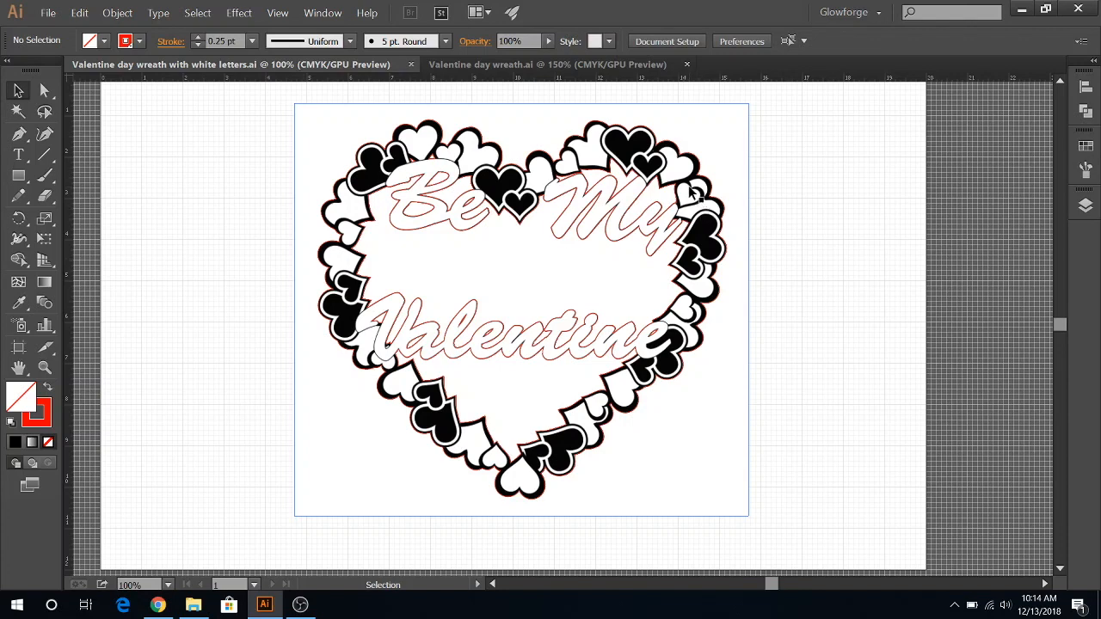
mouse_move(685, 196)
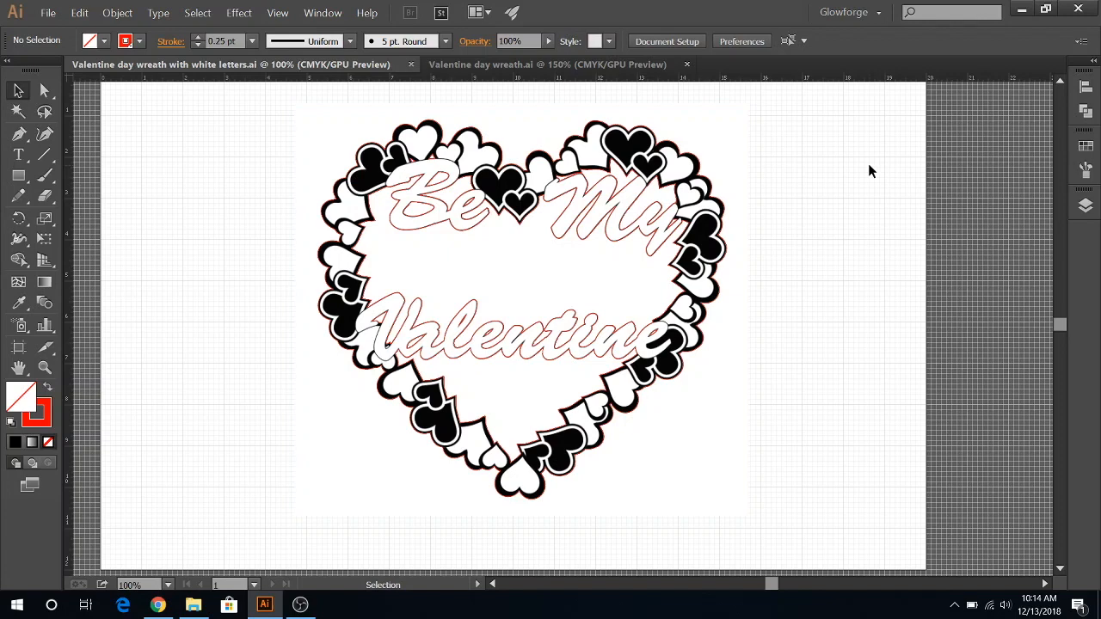
mouse_move(856, 176)
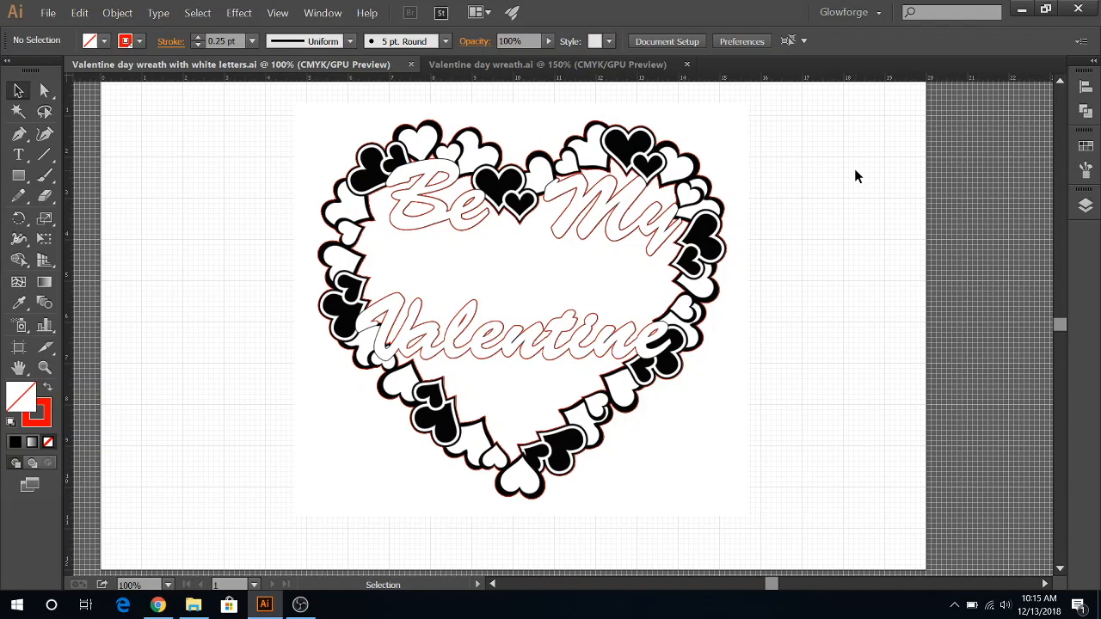
mouse_move(839, 178)
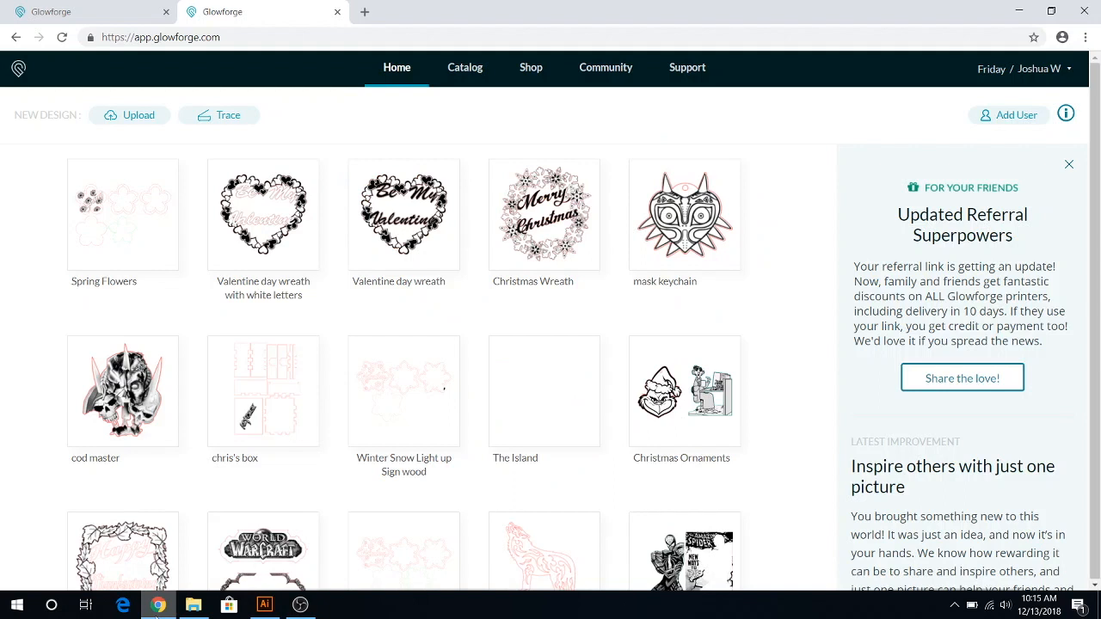
mouse_move(100, 163)
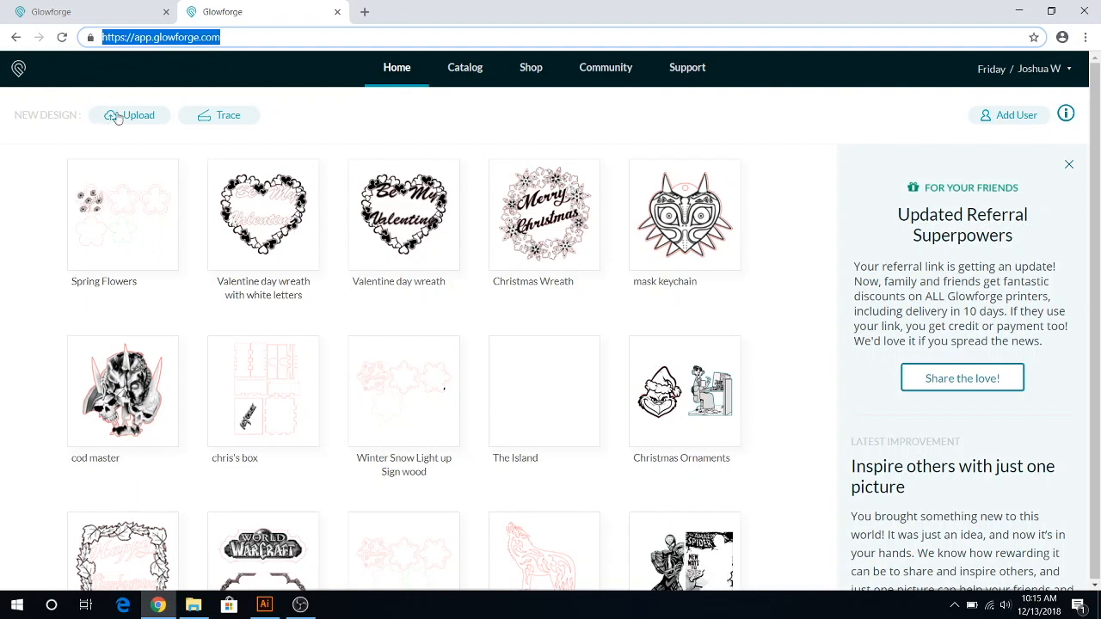
click(129, 113)
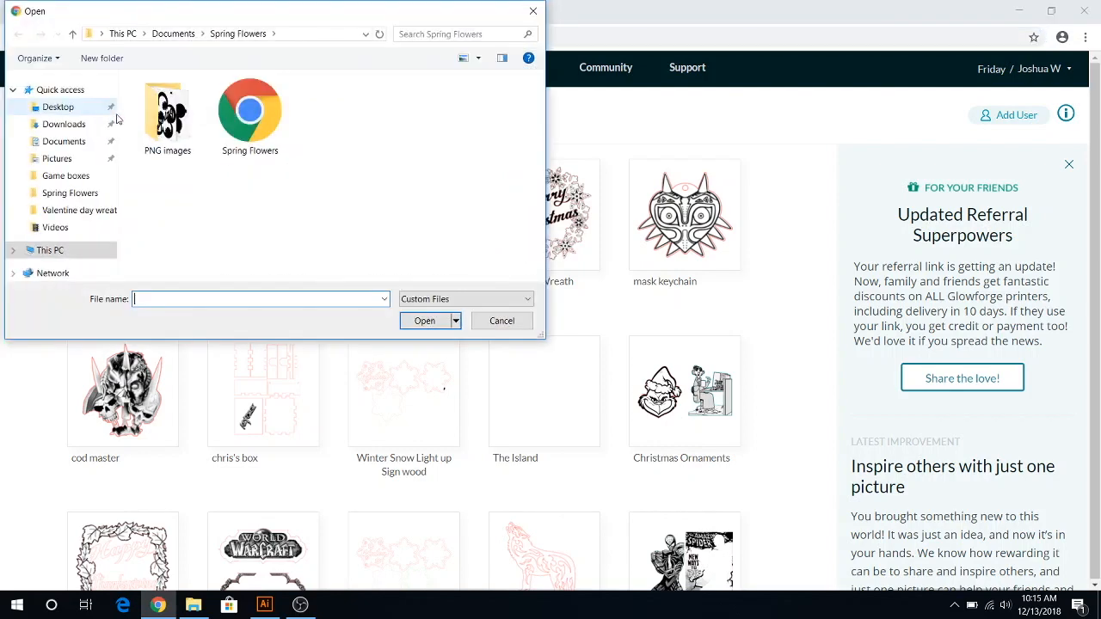
click(79, 210)
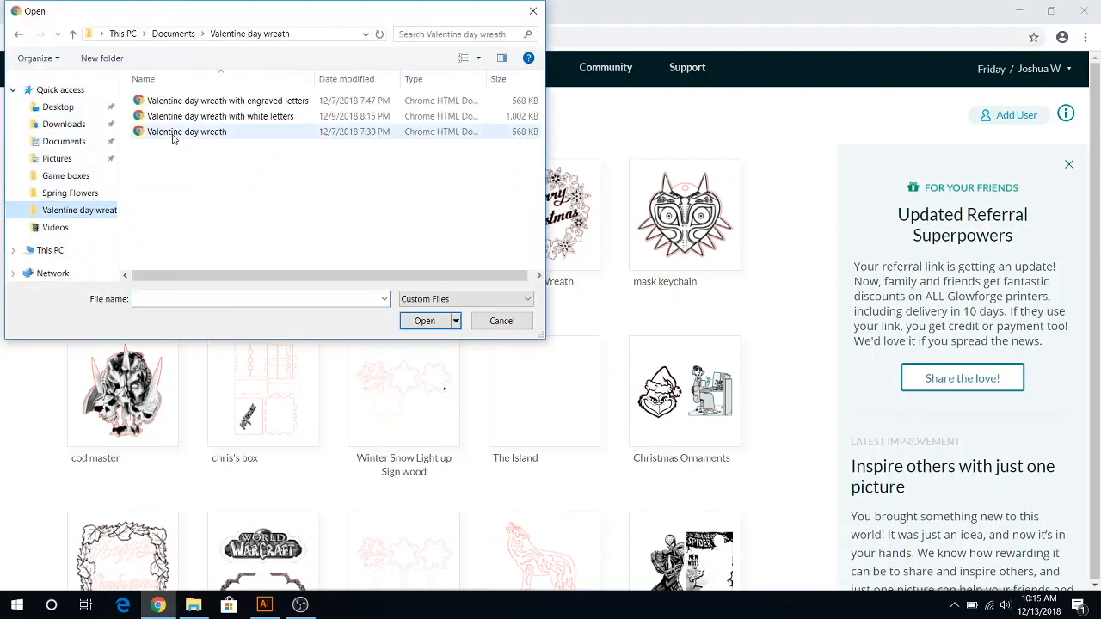
click(227, 100)
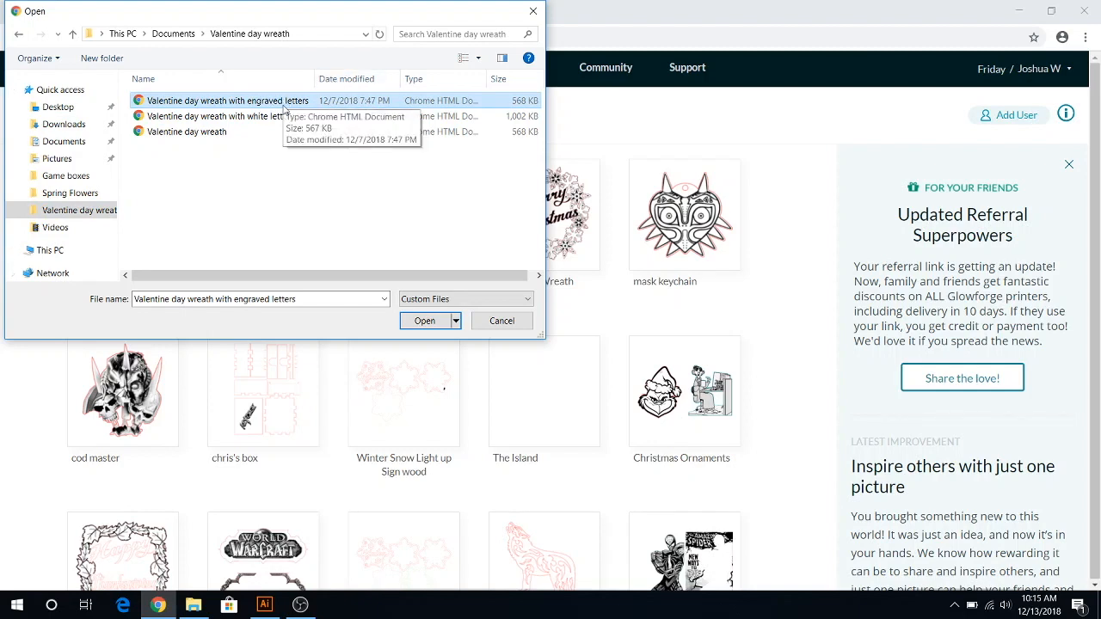
mouse_move(503, 330)
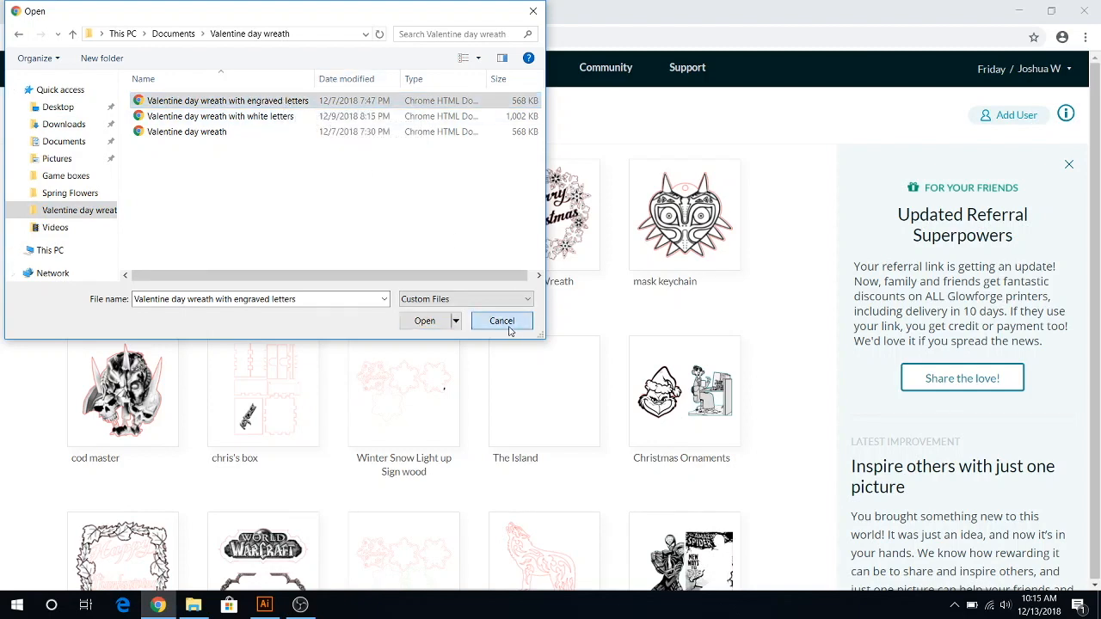
click(502, 321)
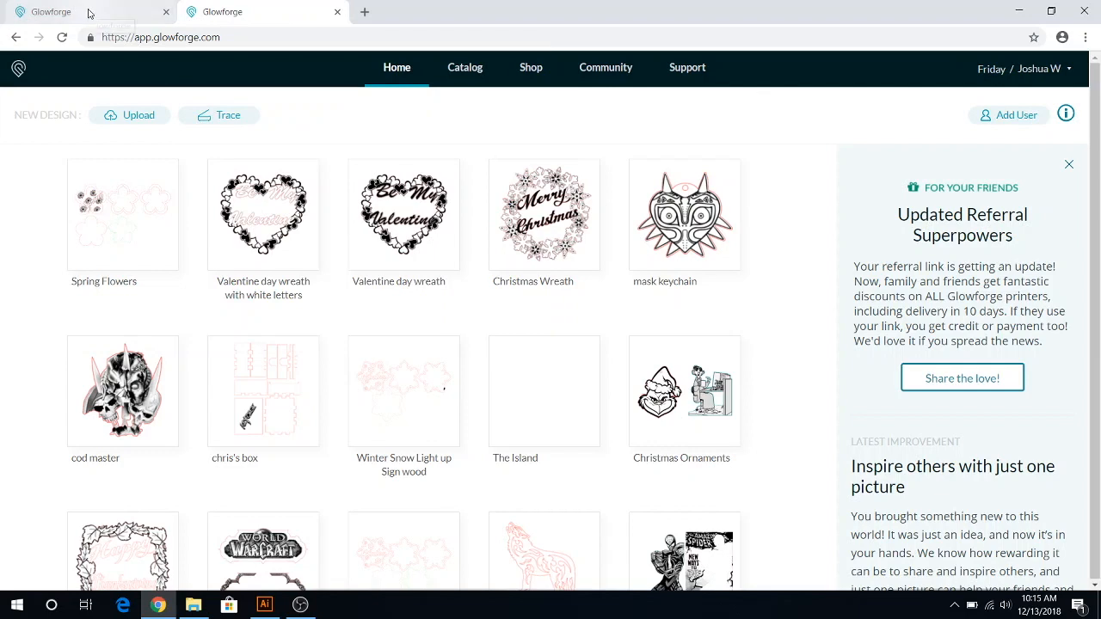
- Open the Valentine wreath design in the Glowforge editor over the bed camera view
double_click(263, 215)
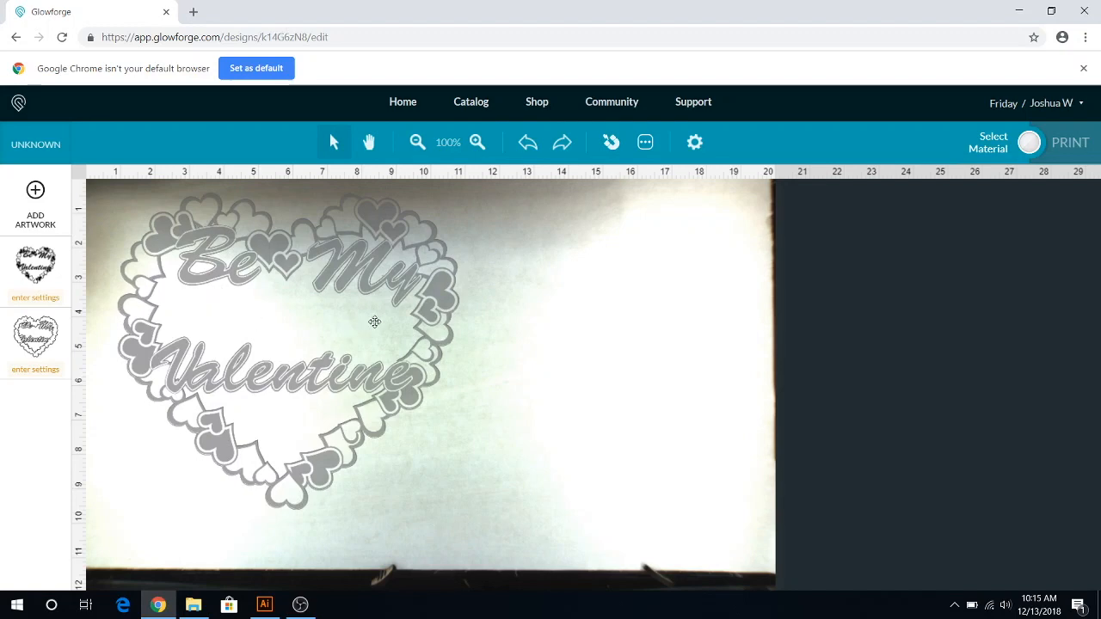
mouse_move(251, 321)
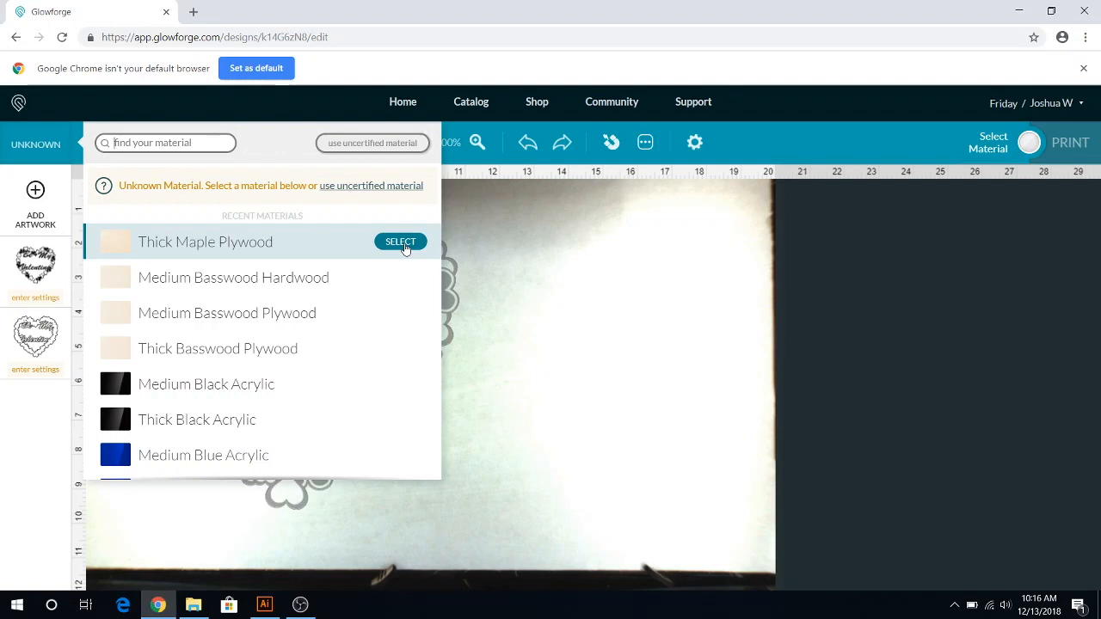
click(399, 241)
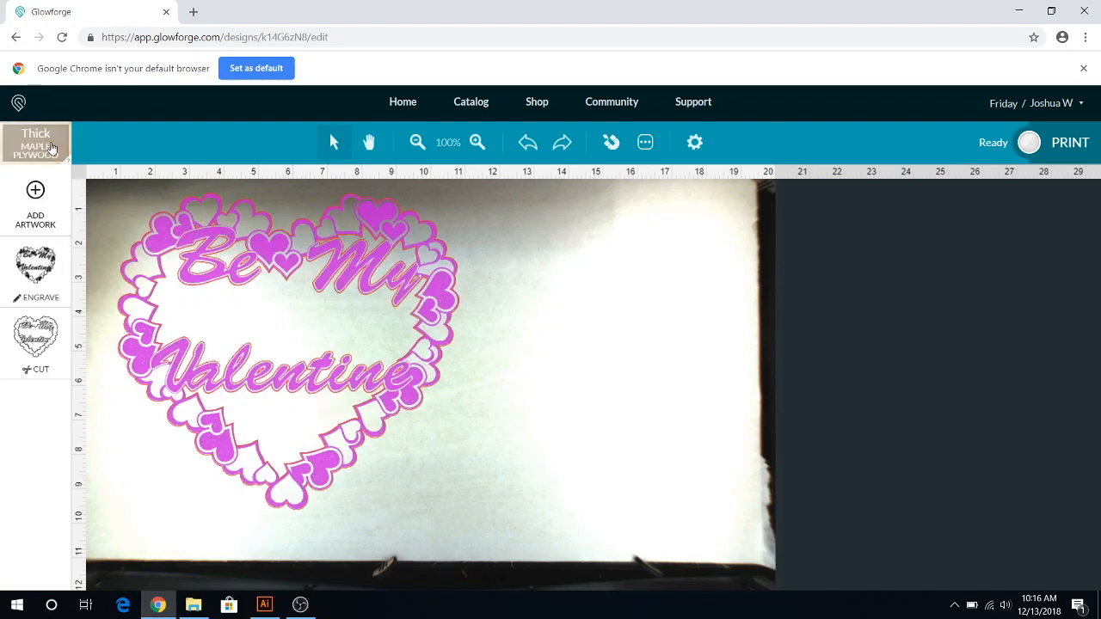
click(35, 141)
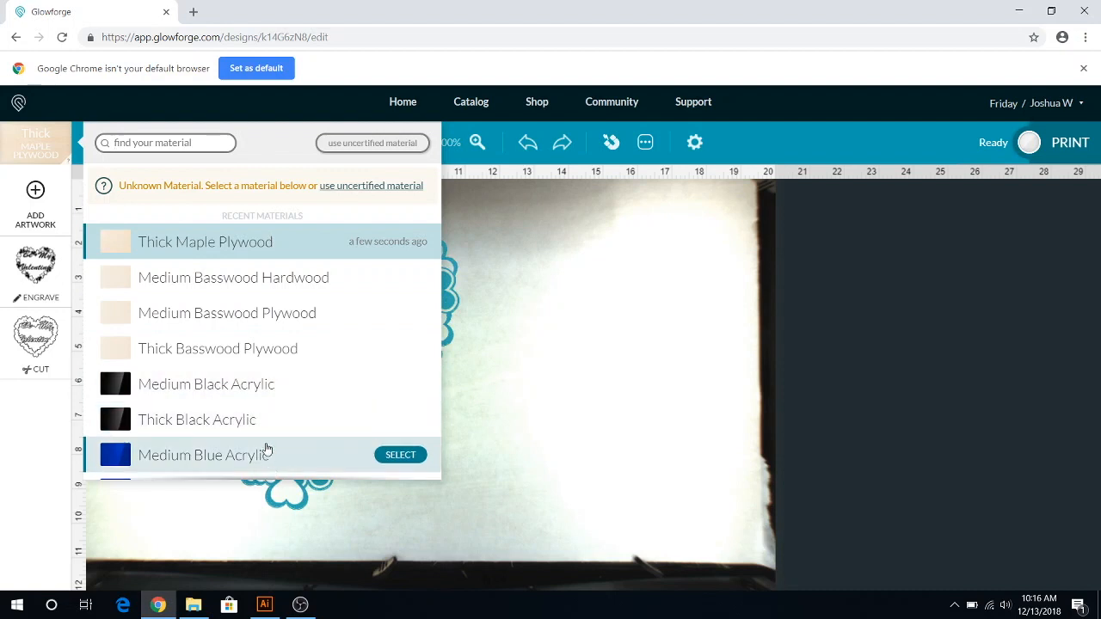
mouse_move(210, 348)
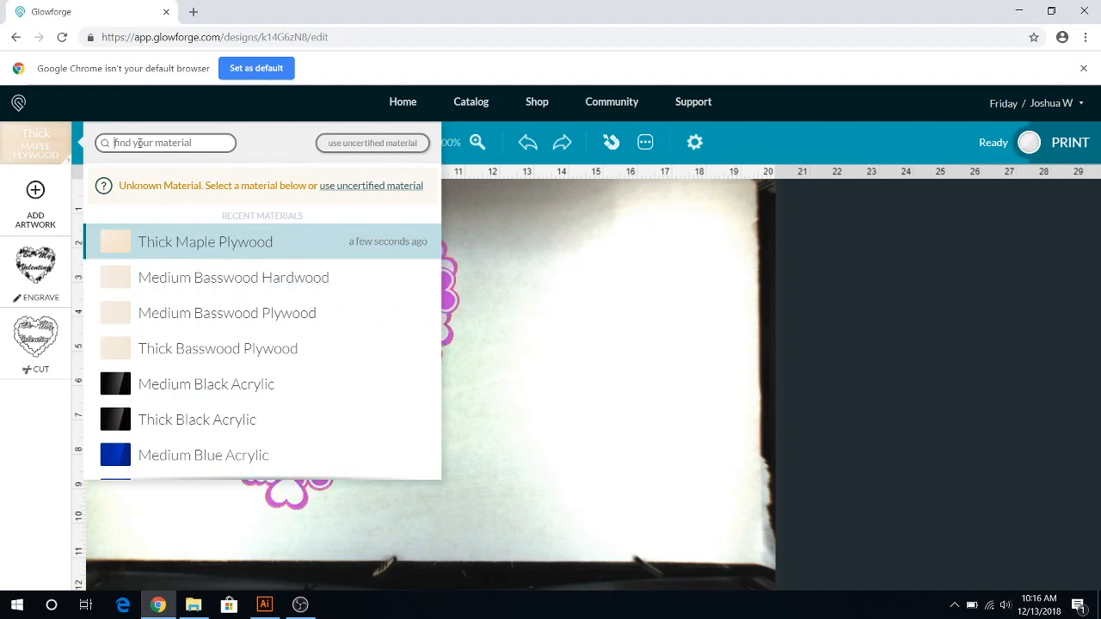
click(206, 241)
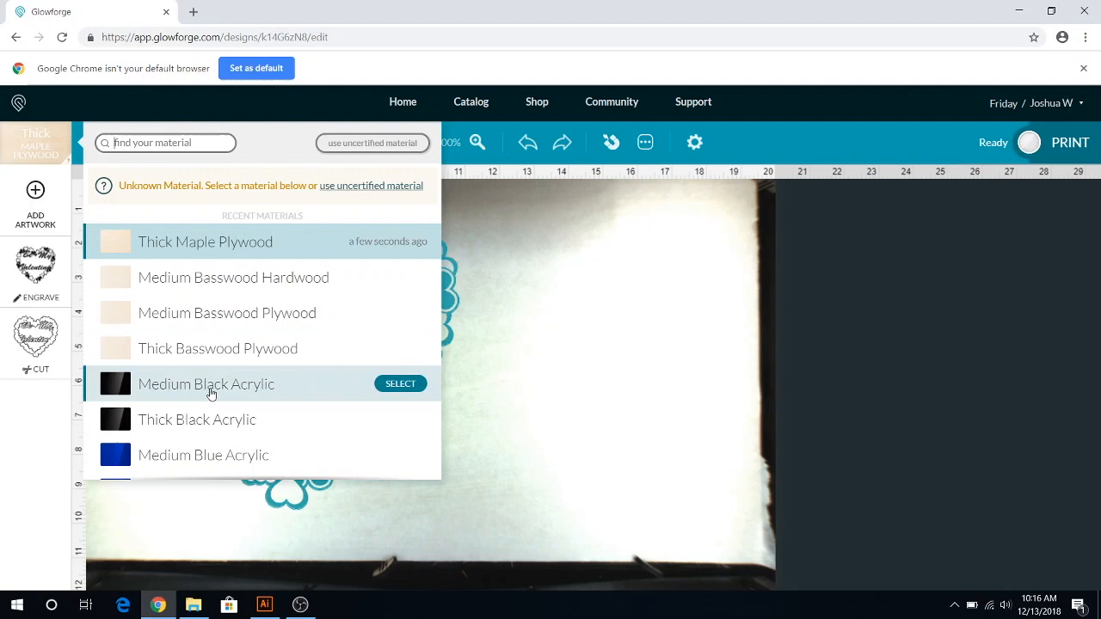
mouse_move(205, 389)
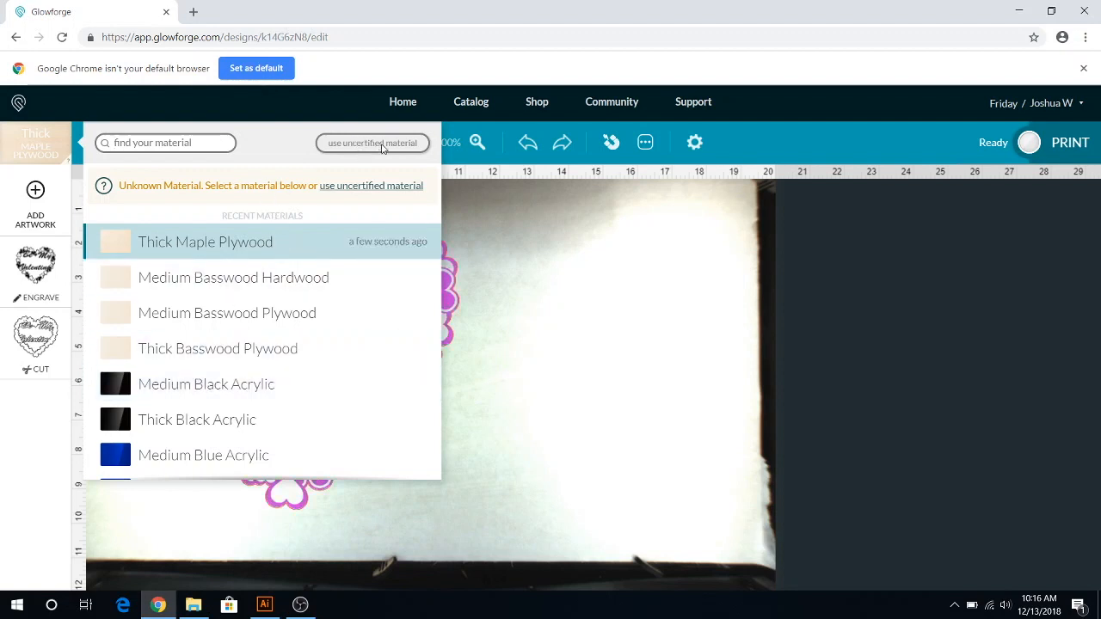
mouse_move(312, 216)
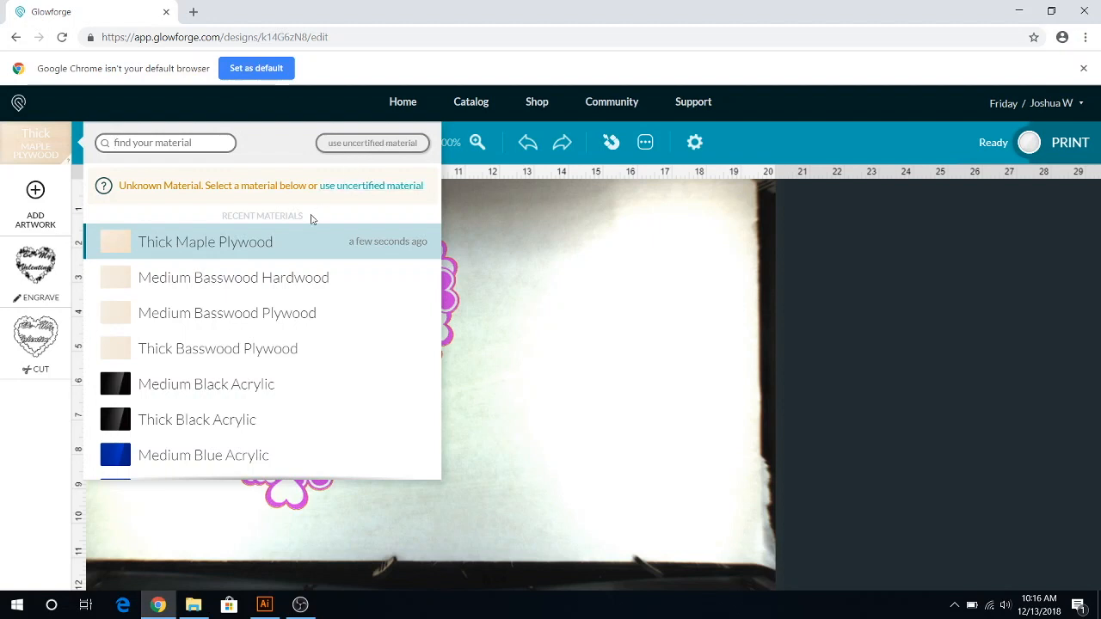
click(205, 241)
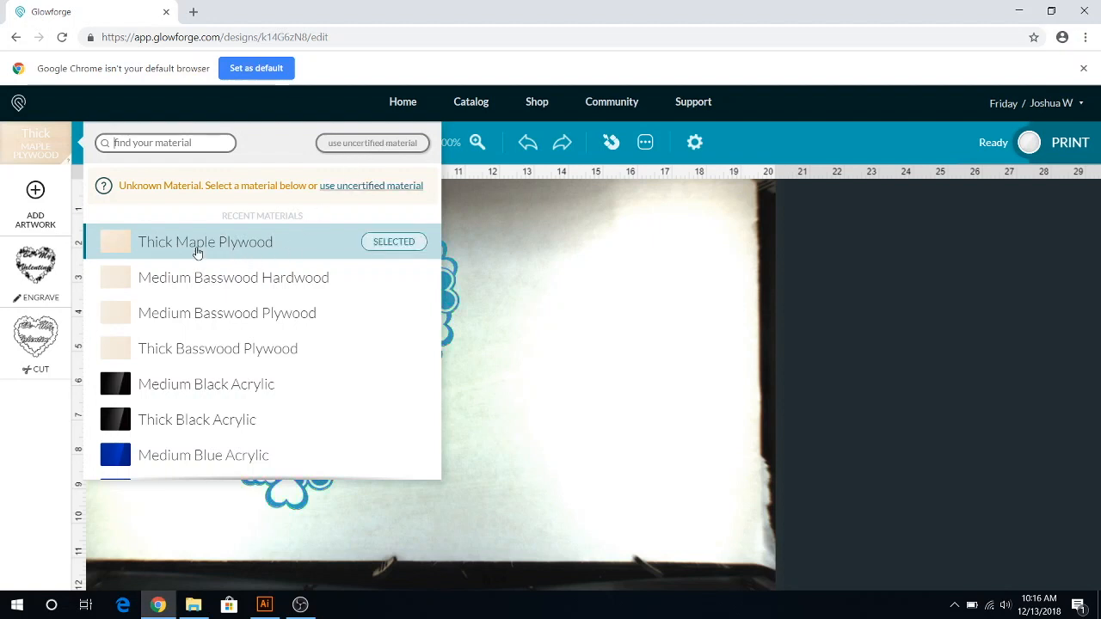
mouse_move(260, 244)
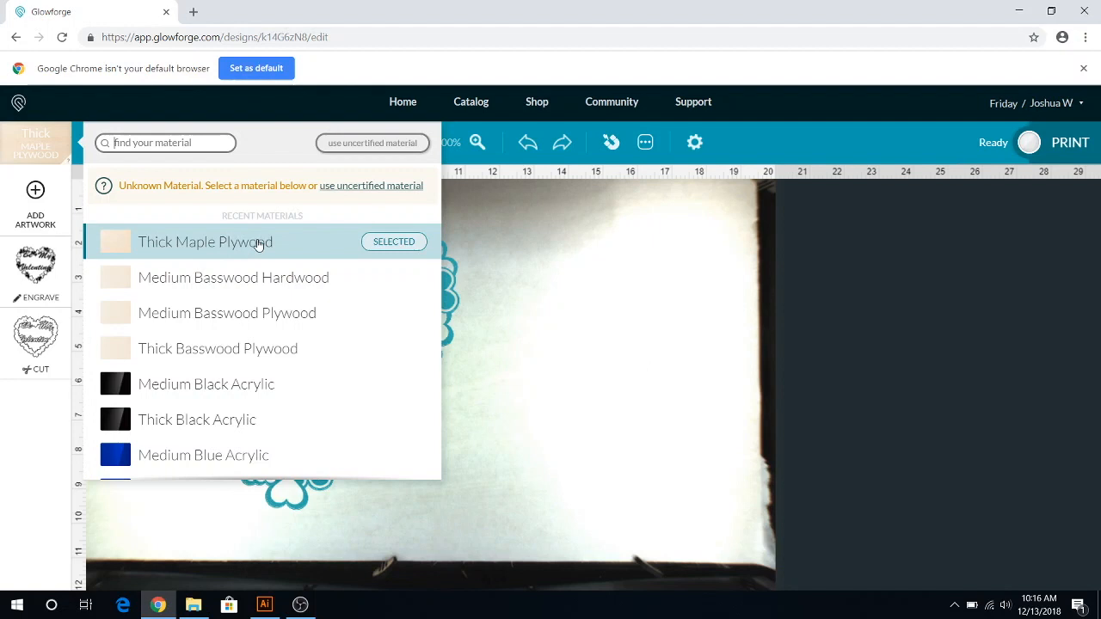
mouse_move(364, 241)
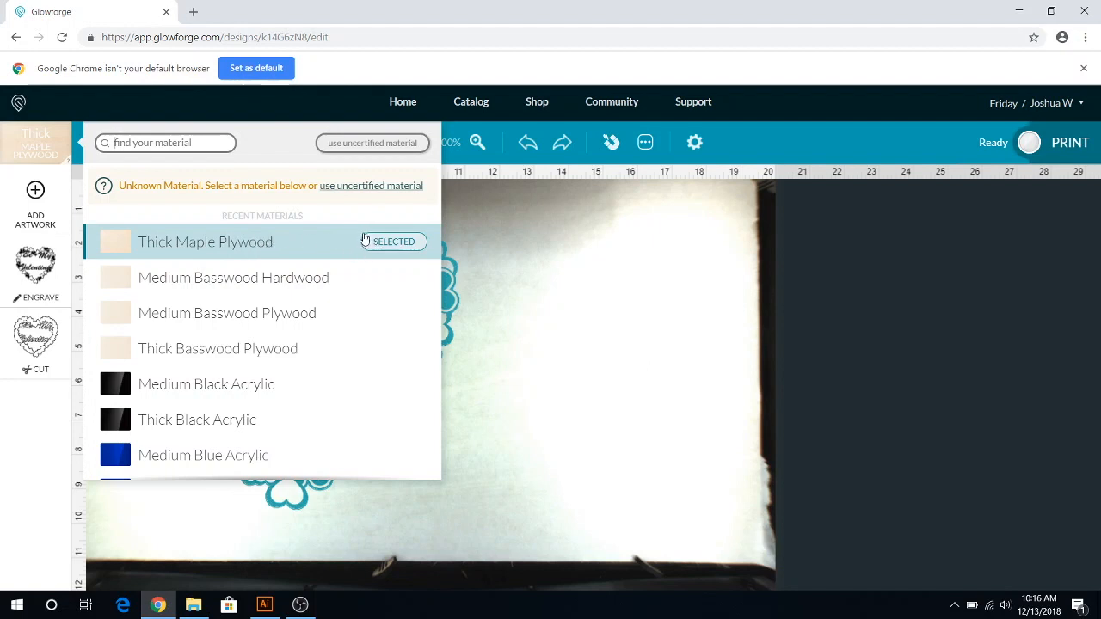
mouse_move(148, 246)
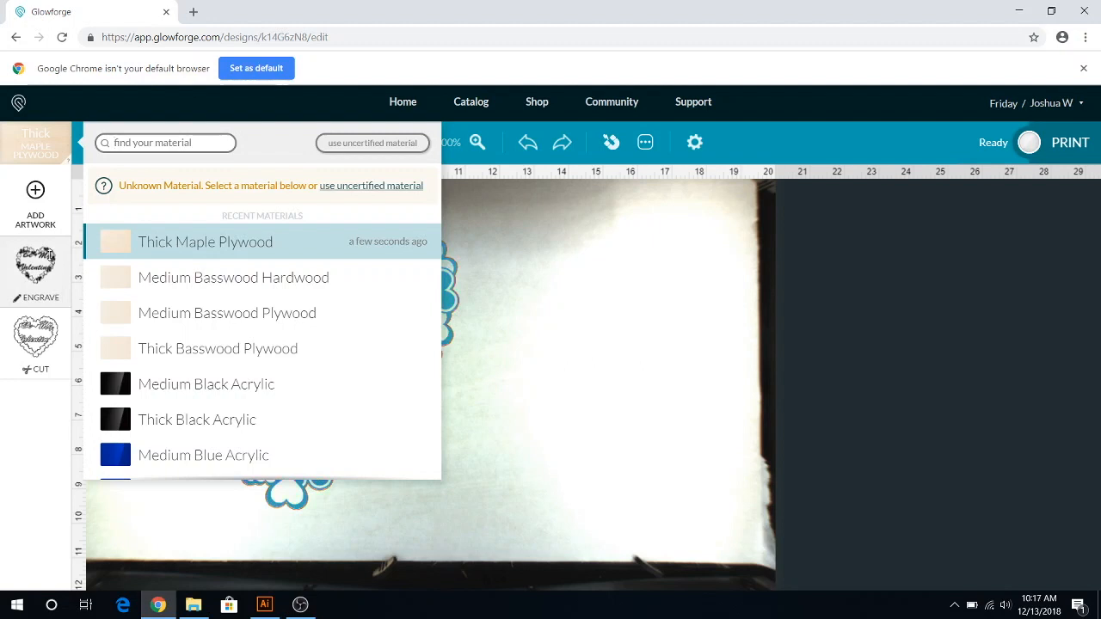
- Dismiss the material selection dropdown to return to the bed view
click(165, 141)
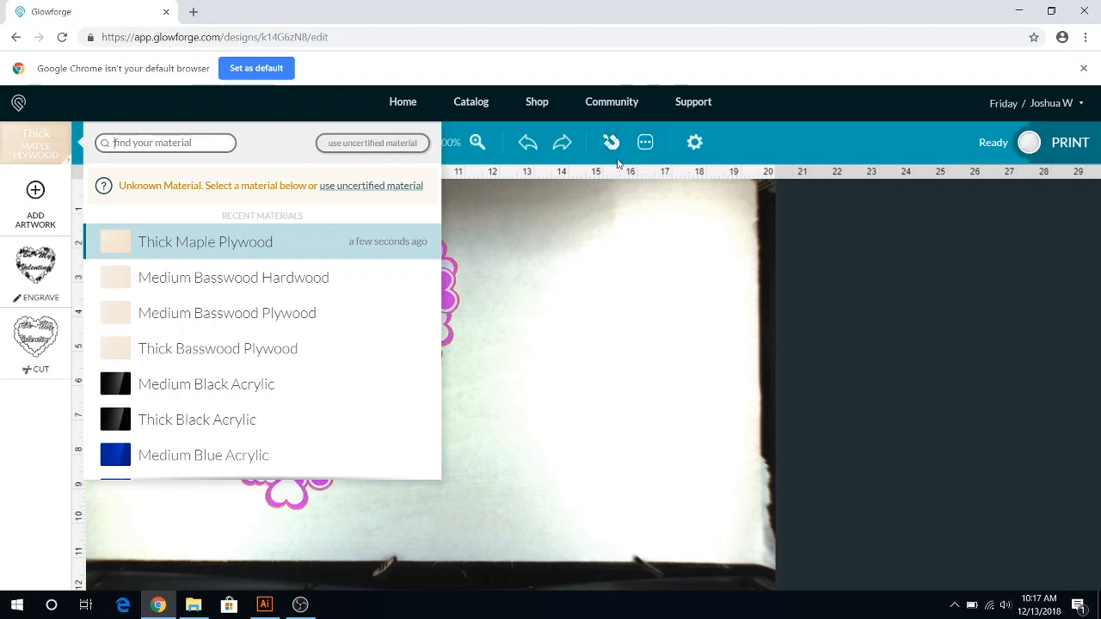
mouse_move(611, 141)
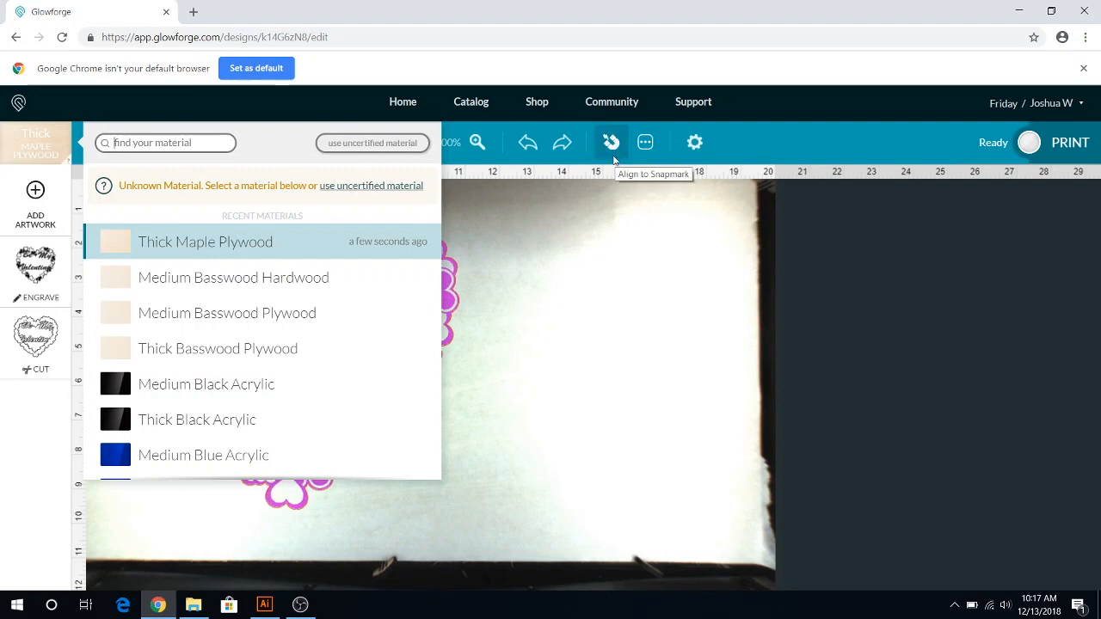
mouse_move(608, 156)
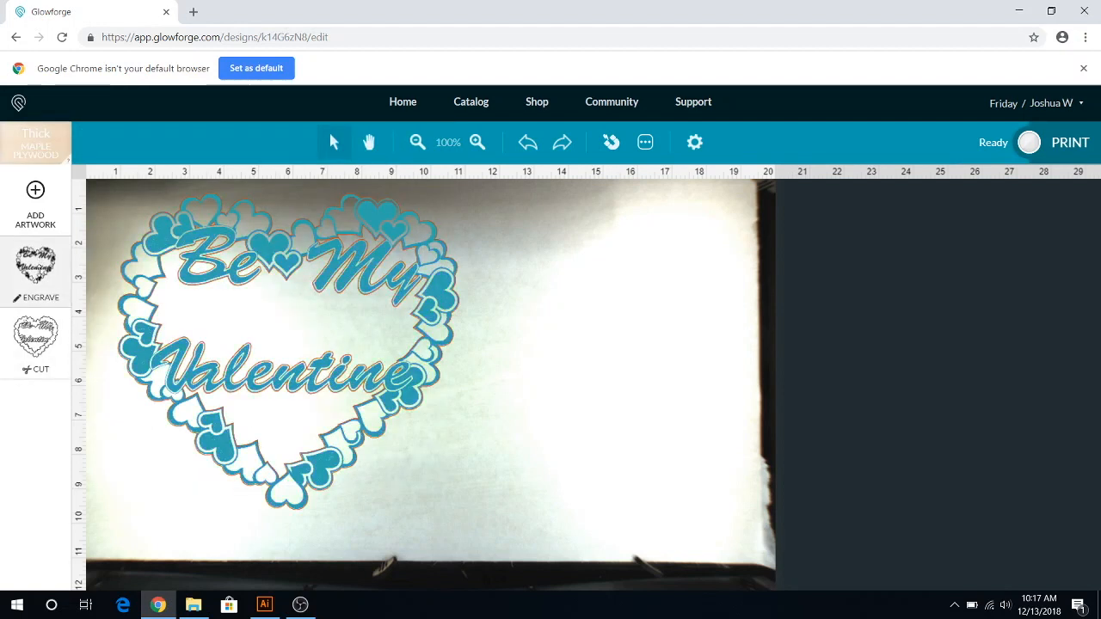
- Assign the cut layer the custom Birch Cut setting with speed 140, full power, one pass
click(35, 273)
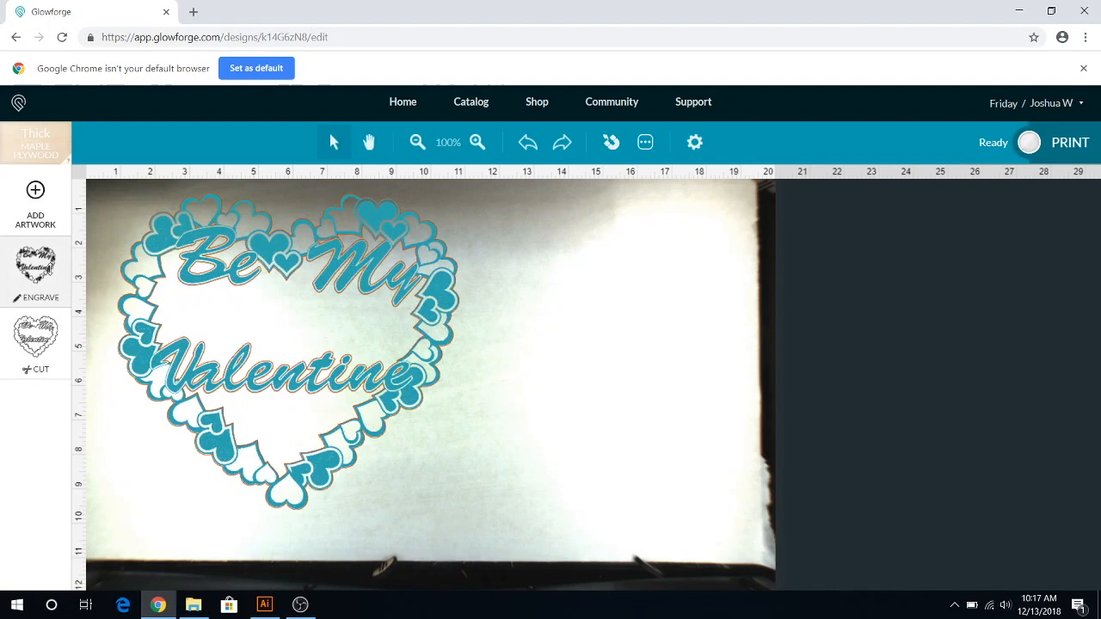
mouse_move(81, 351)
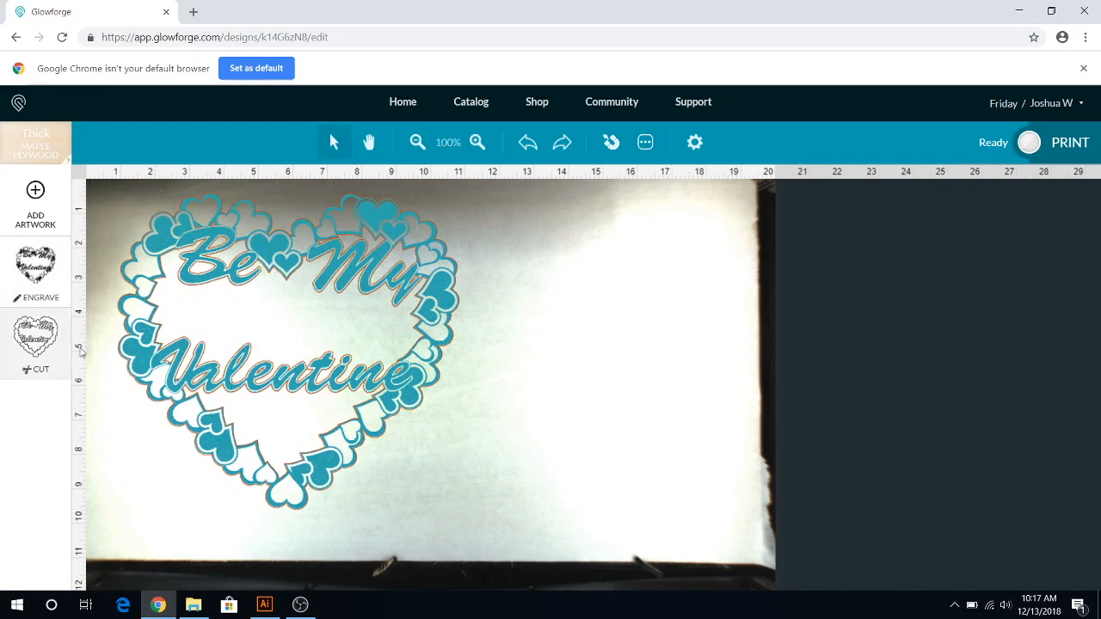
click(34, 344)
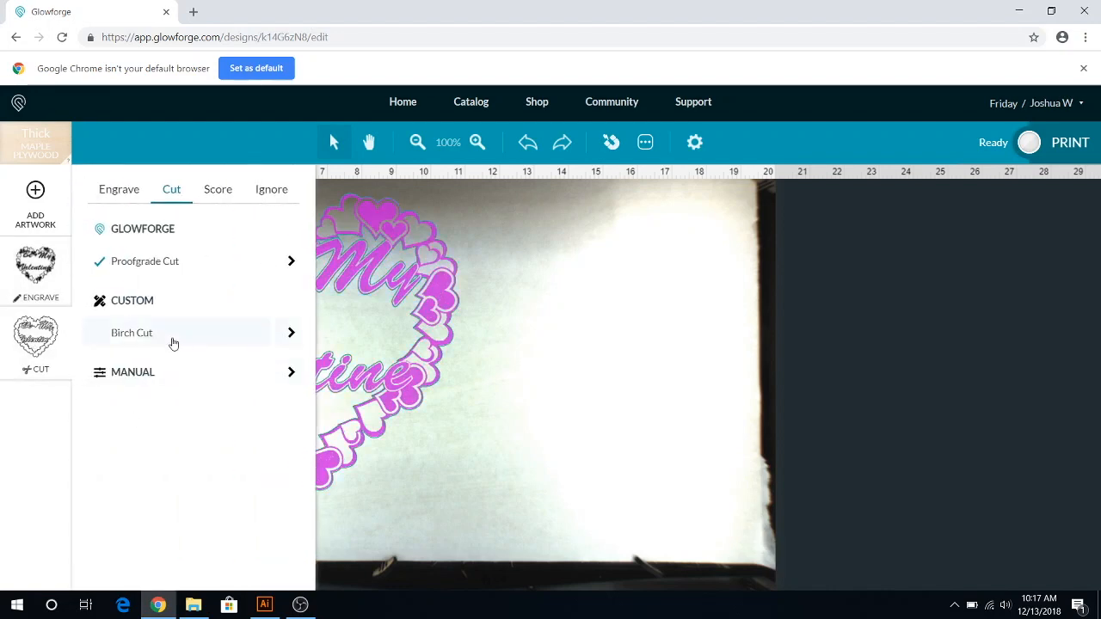
click(131, 334)
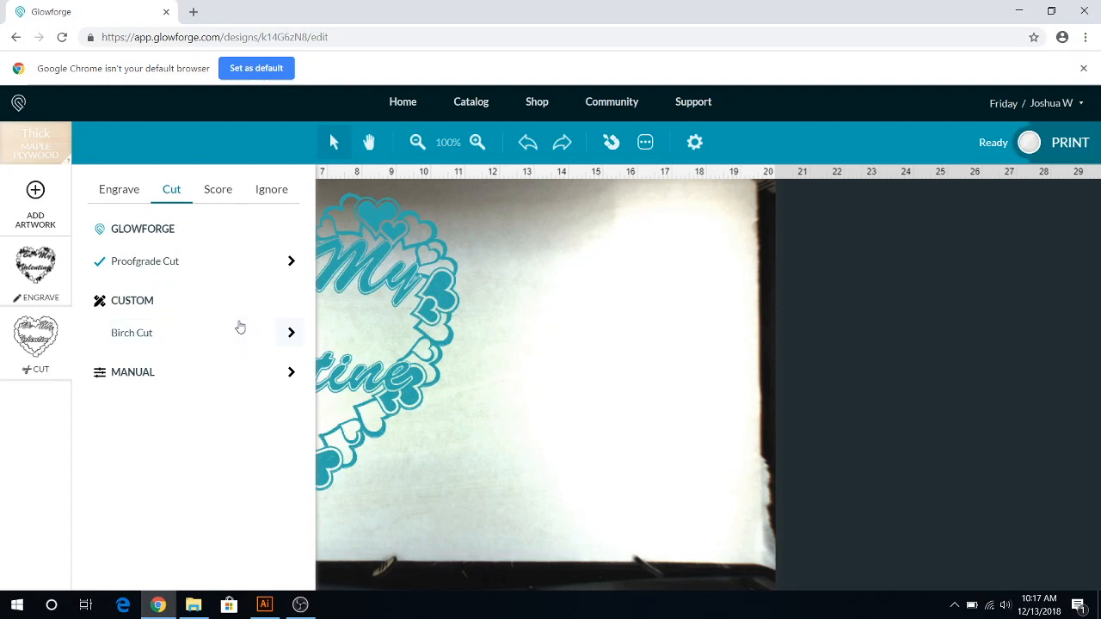
mouse_move(301, 297)
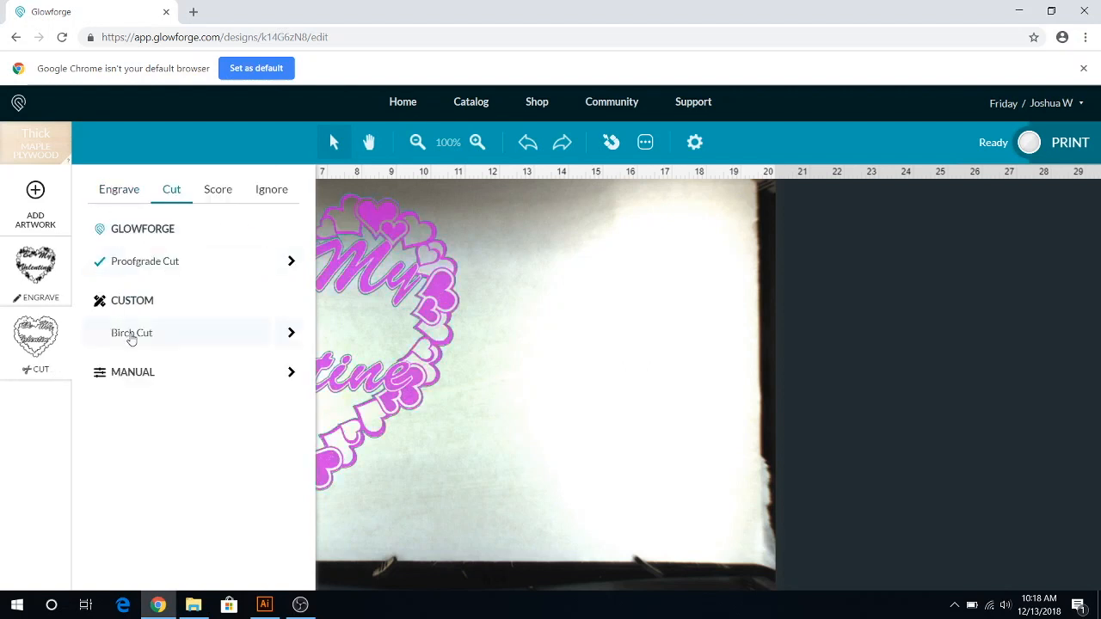
click(131, 334)
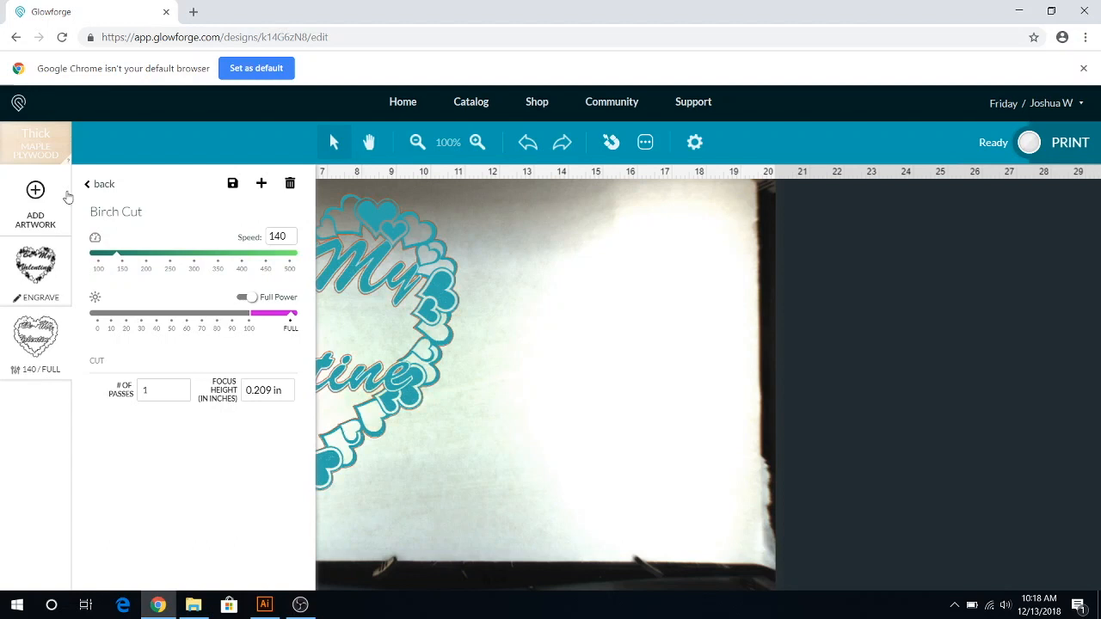
- Return to the Cut settings list with Birch Cut checked and move to the engrave layer's settings
click(100, 182)
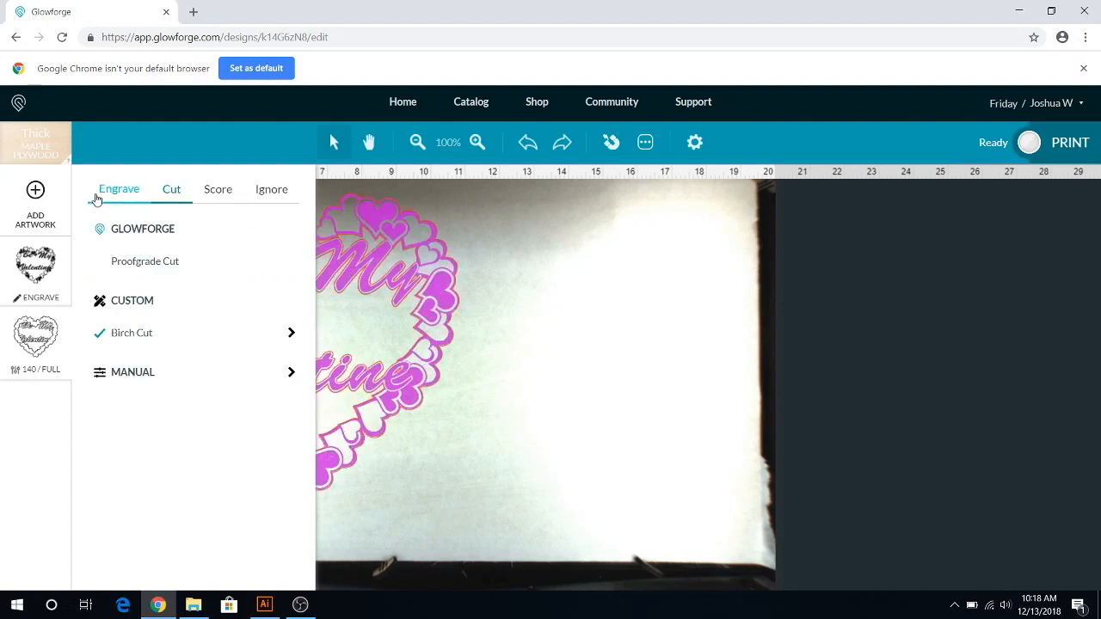
click(131, 333)
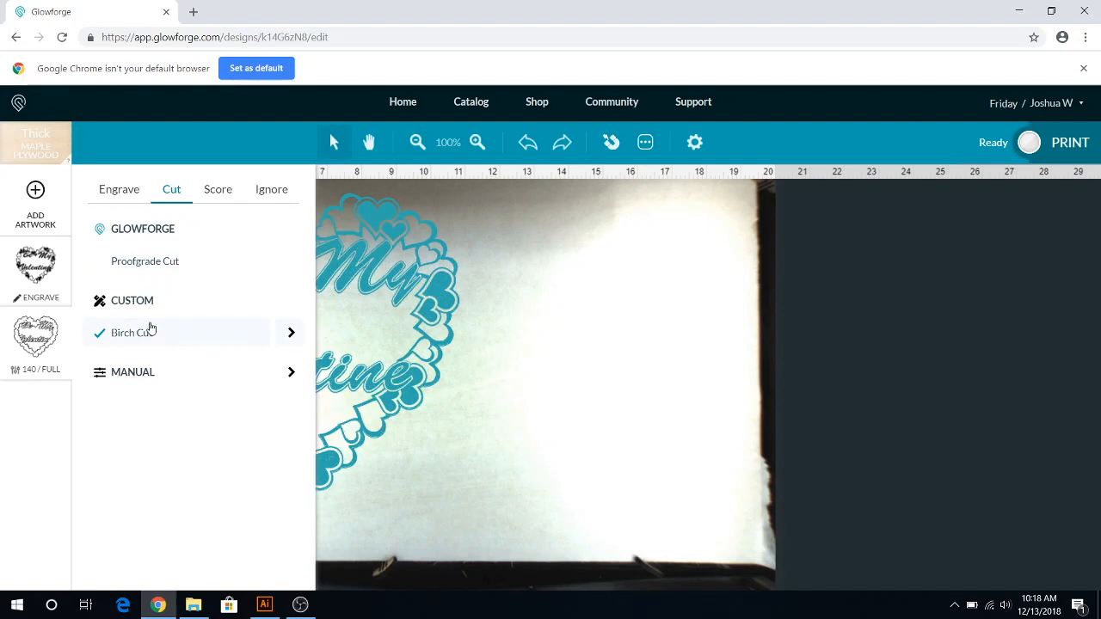
mouse_move(216, 316)
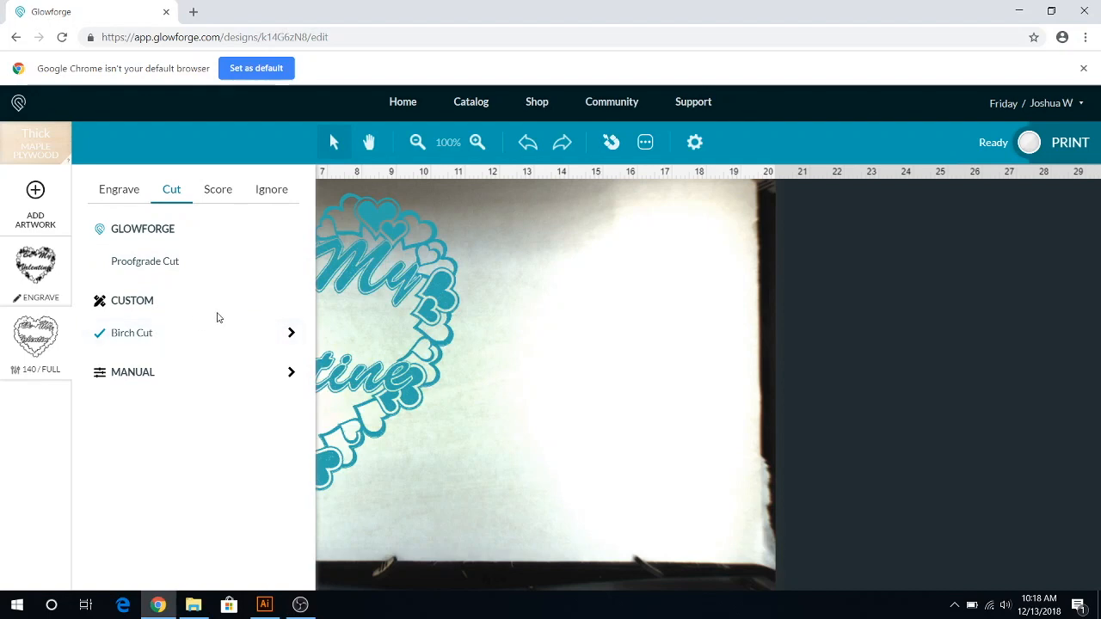
mouse_move(189, 319)
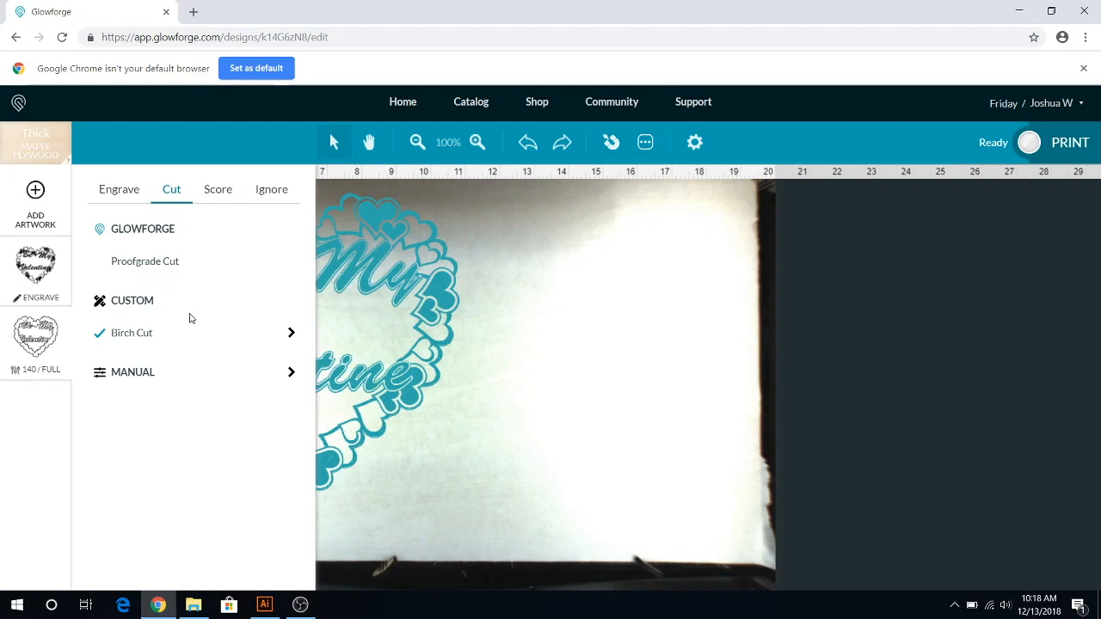
mouse_move(265, 332)
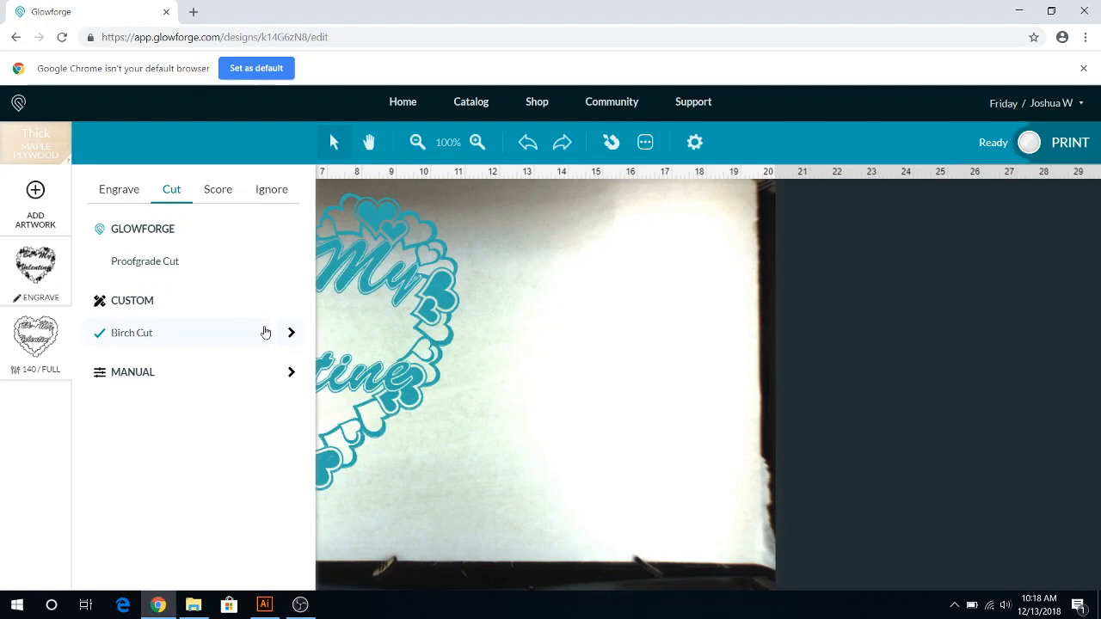
mouse_move(313, 337)
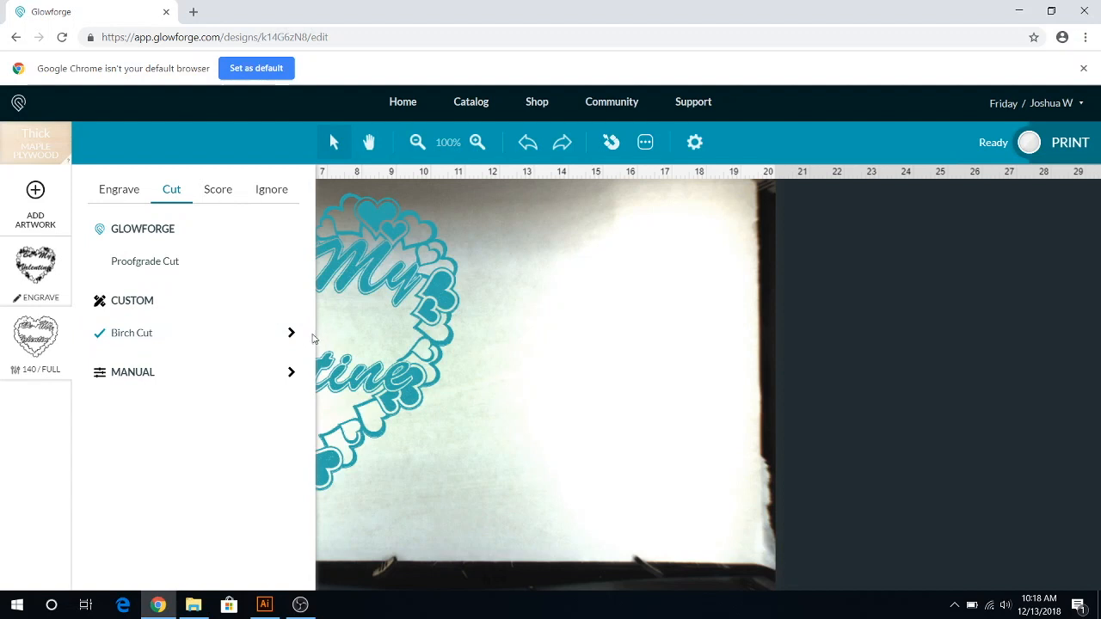
mouse_move(230, 349)
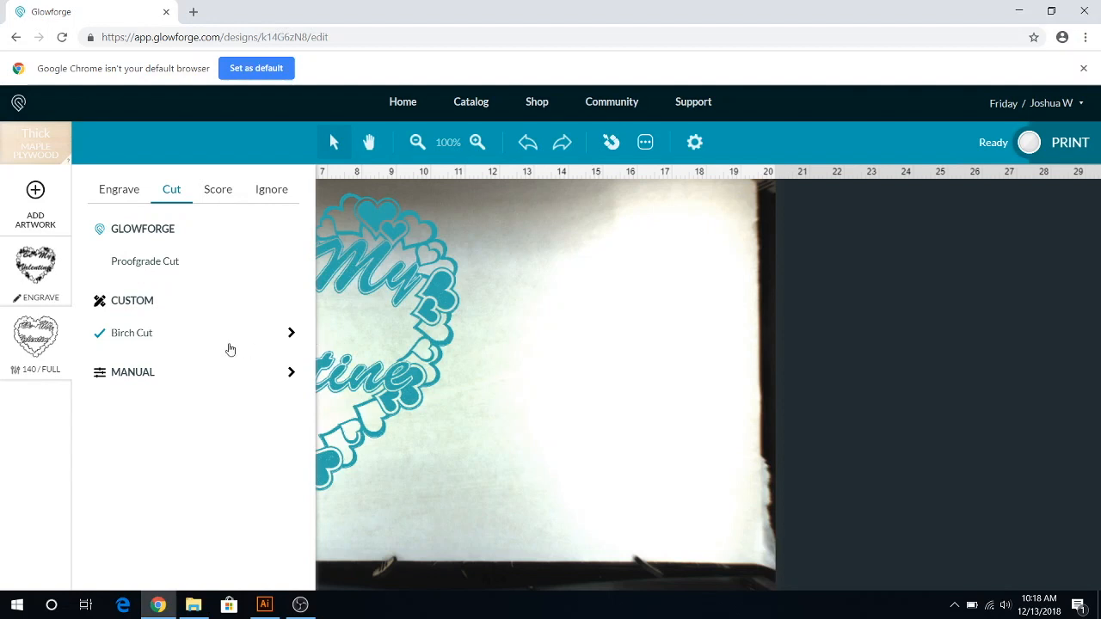
mouse_move(222, 351)
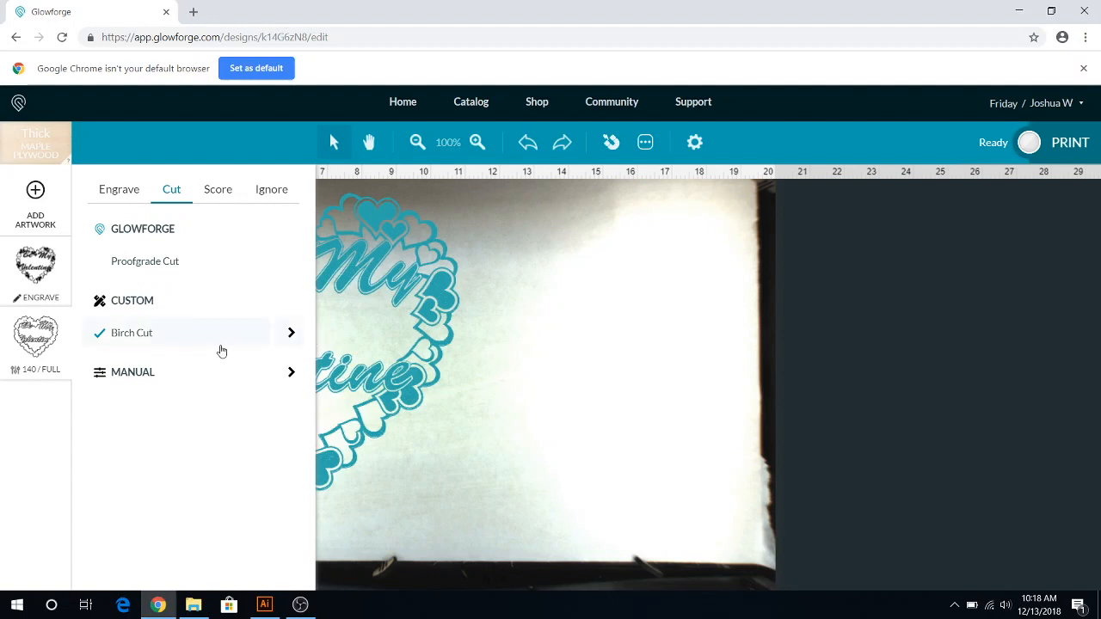
mouse_move(215, 344)
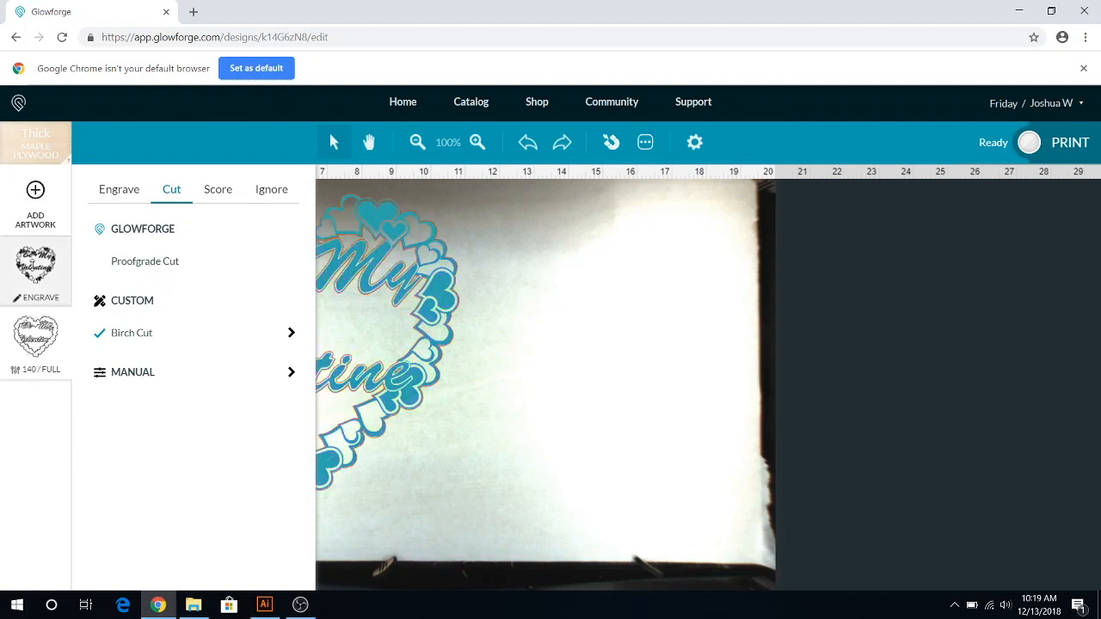
click(118, 189)
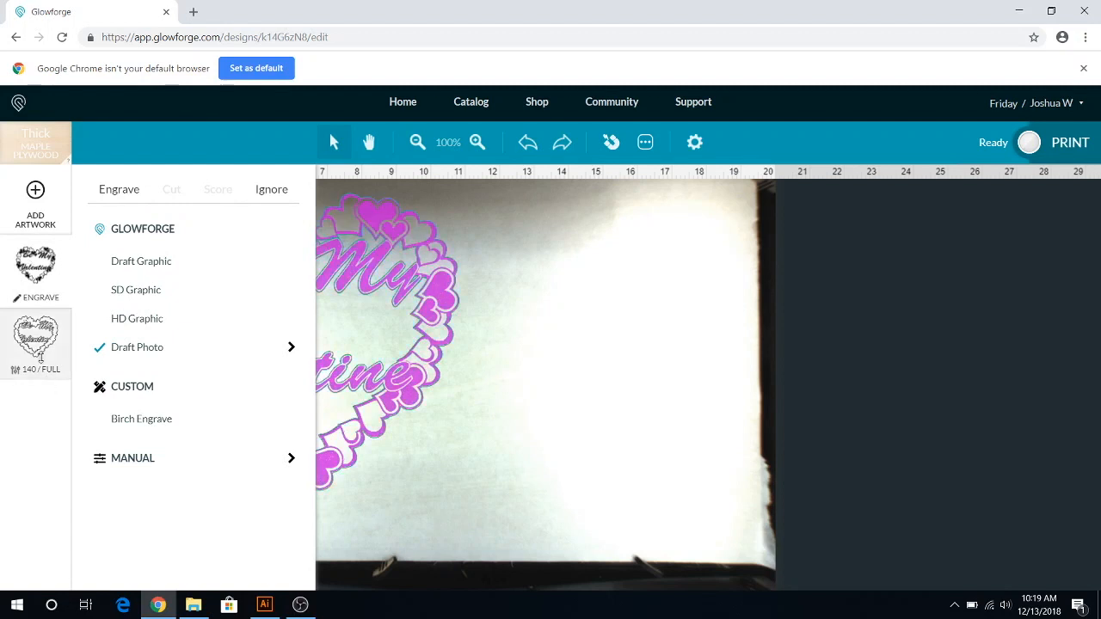
- Show the cut step's settings to confirm Birch Cut is selected
click(172, 190)
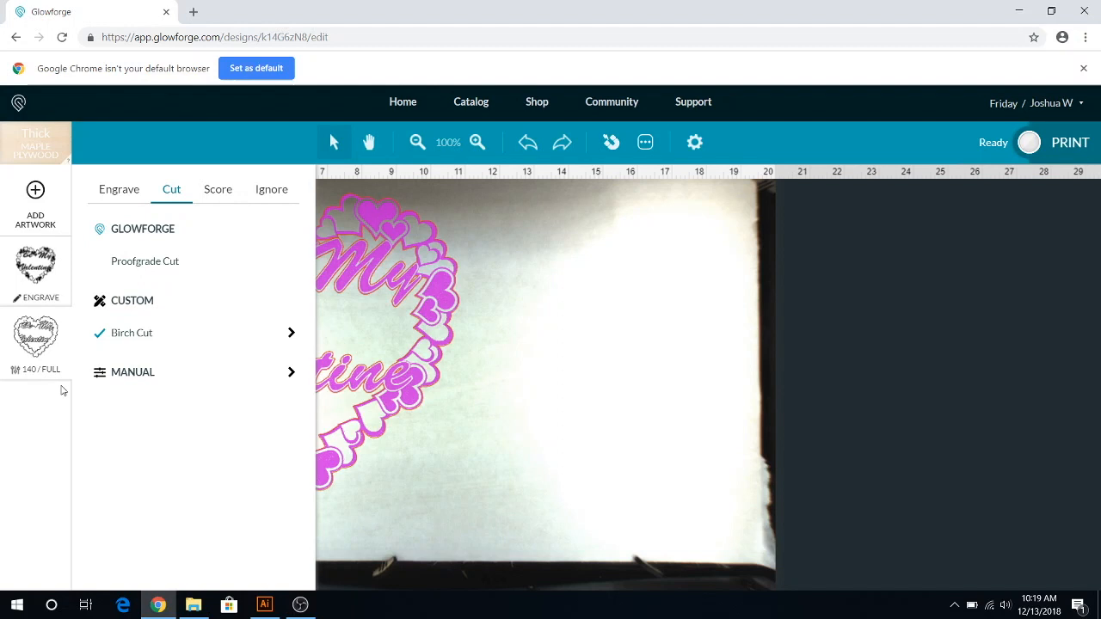
mouse_move(997, 163)
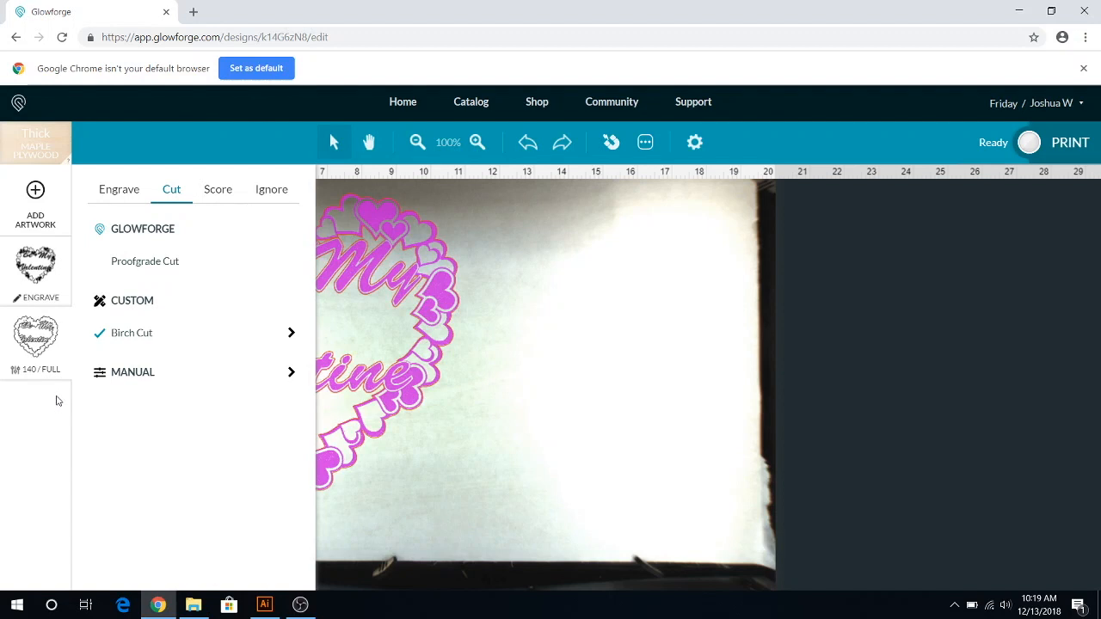
mouse_move(72, 255)
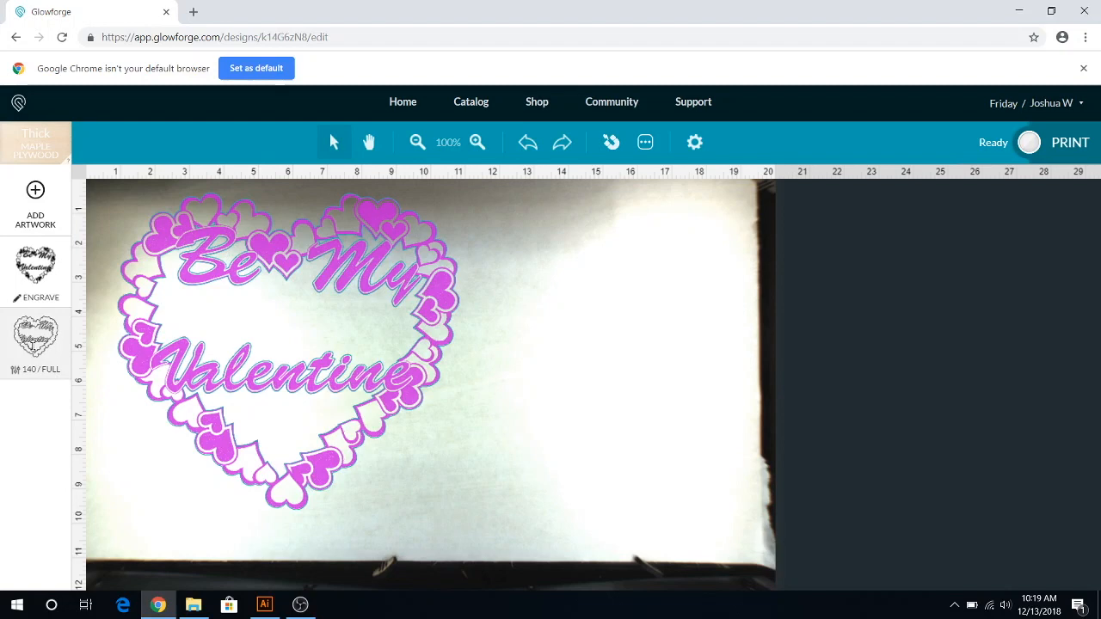
mouse_move(34, 367)
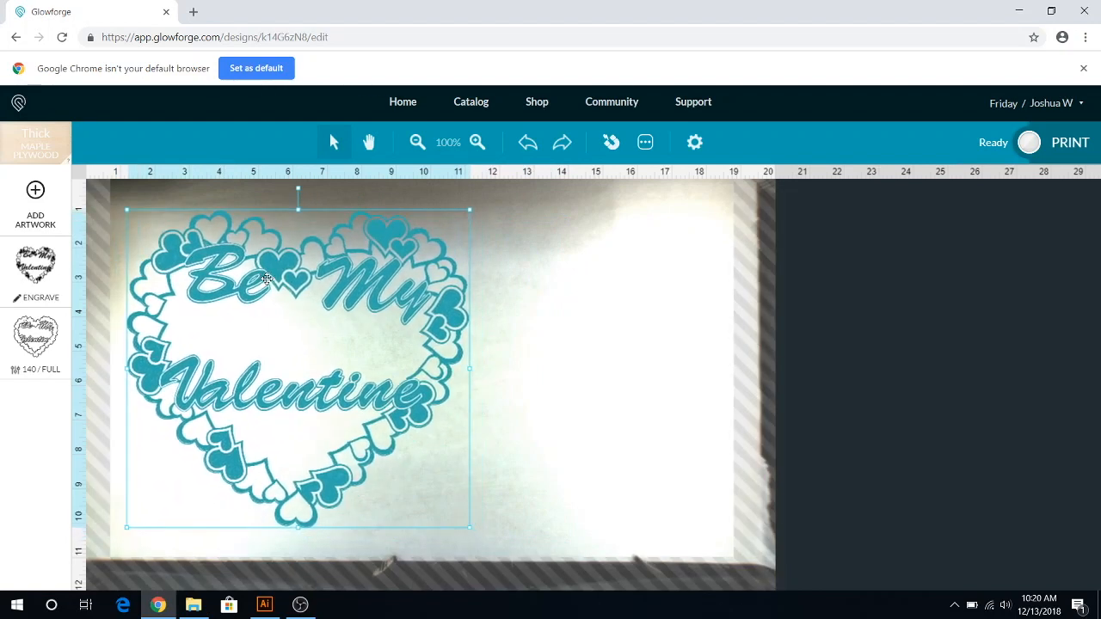
- Nudge the heart-wreath design slightly up and left on the bed
drag(266, 279, 256, 265)
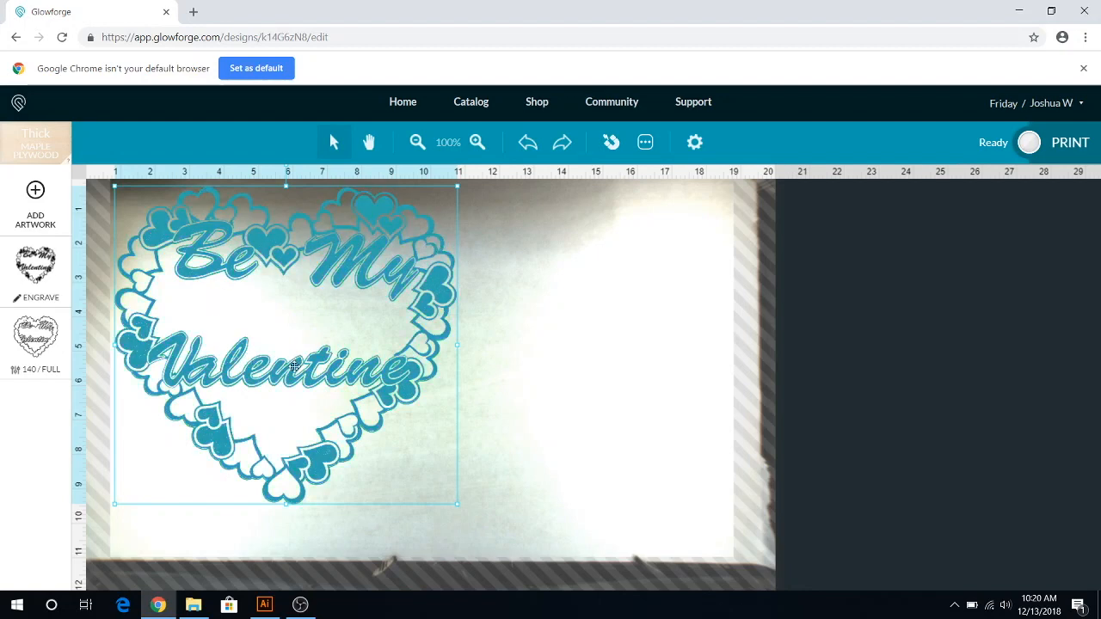
mouse_move(275, 275)
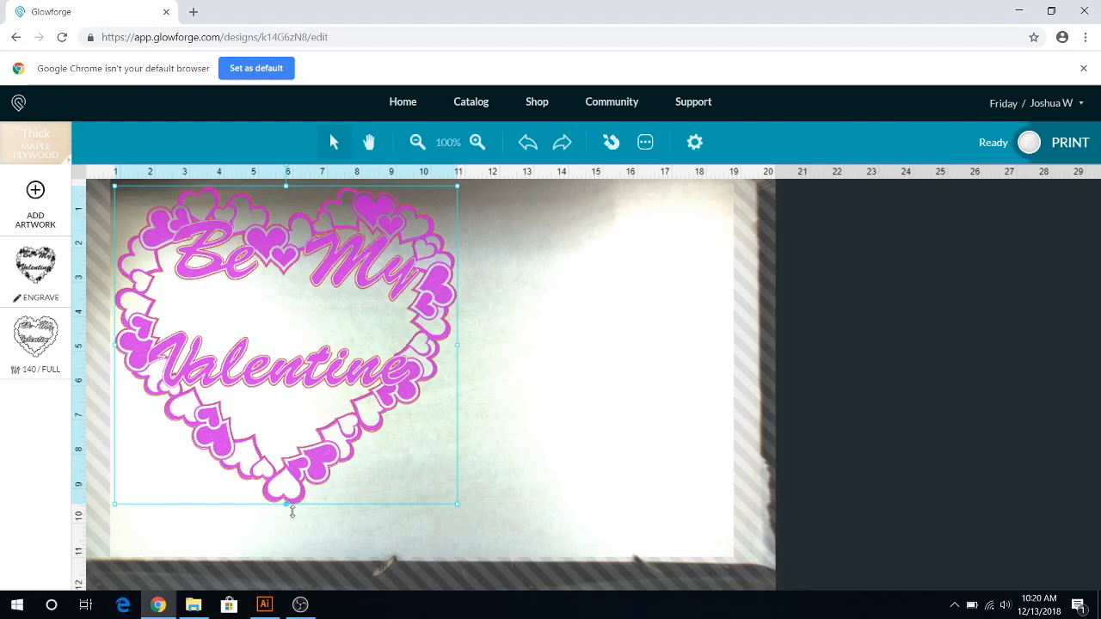
mouse_move(299, 520)
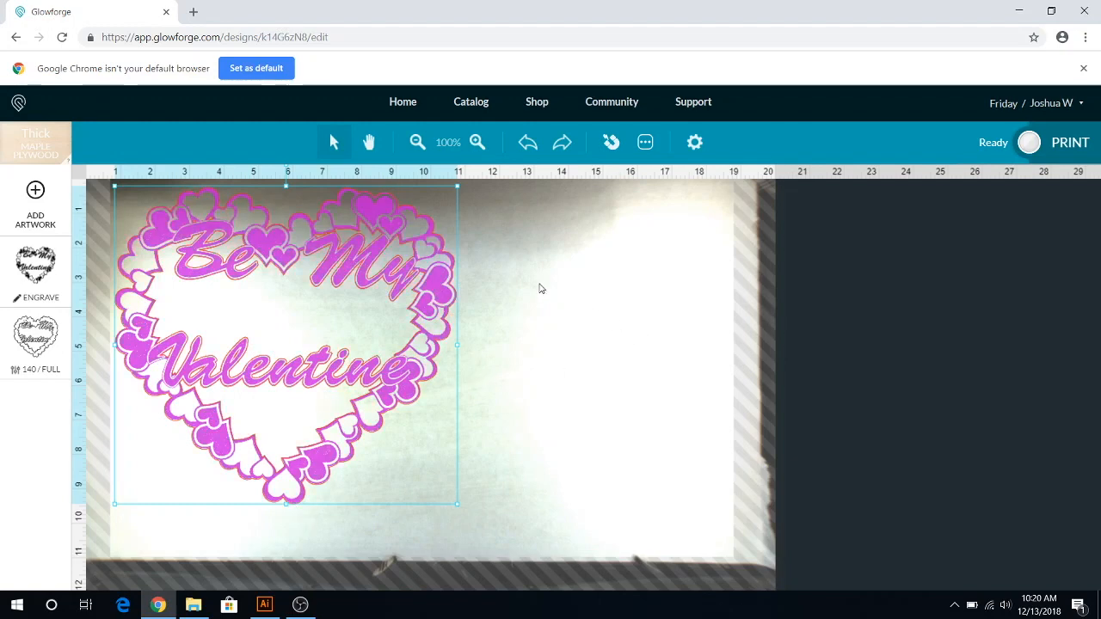
mouse_move(495, 265)
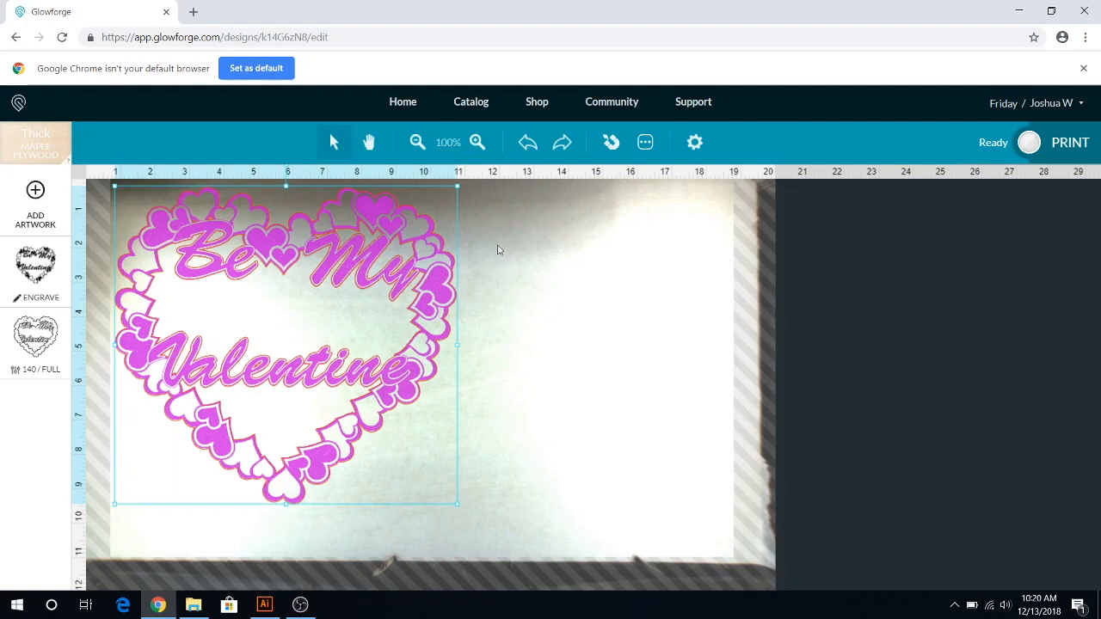
mouse_move(529, 439)
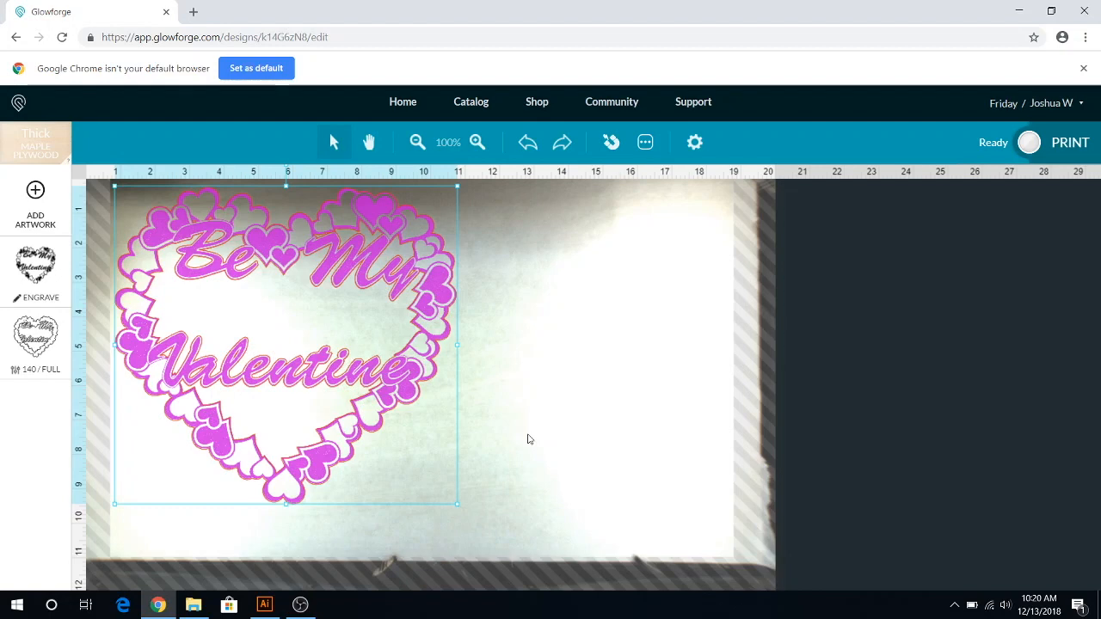
mouse_move(172, 192)
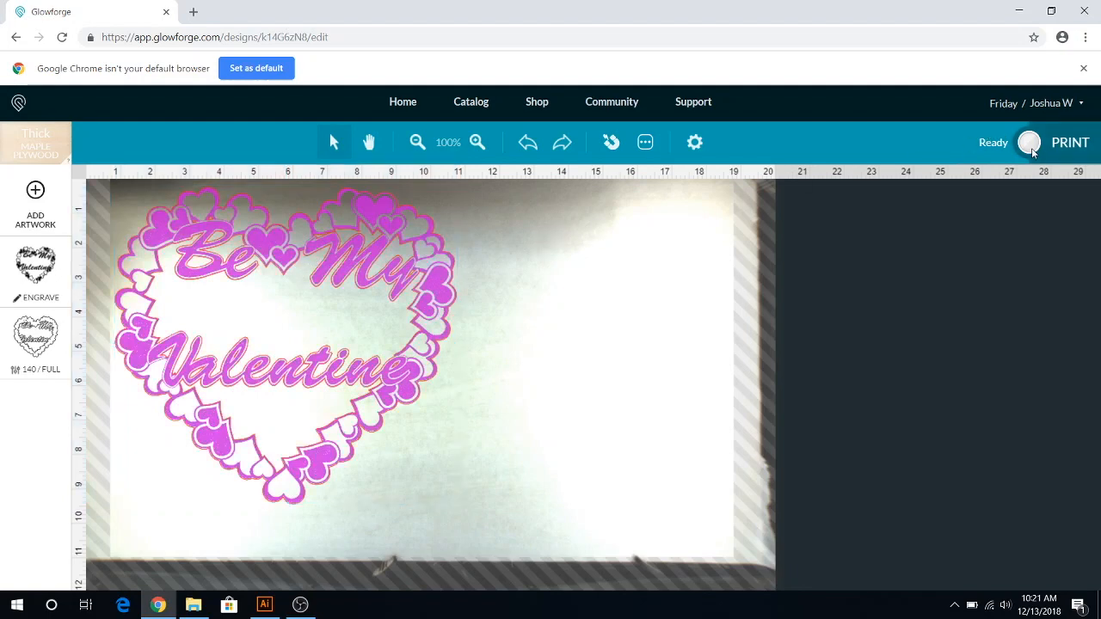
- Send the wreath design to print and let Glowforge prepare it
click(1070, 141)
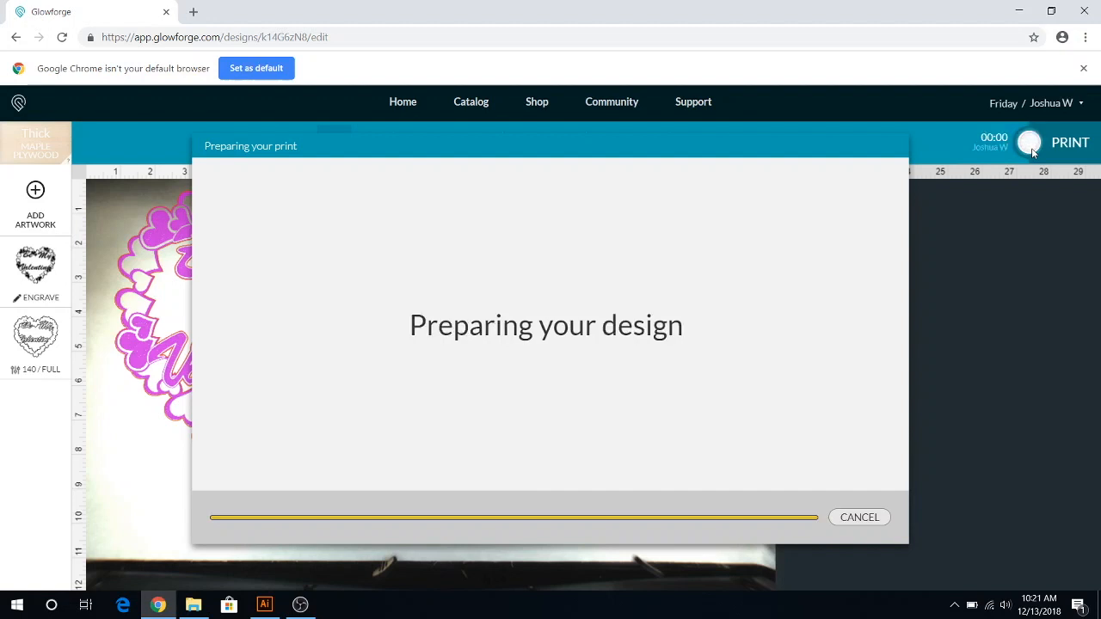
mouse_move(856, 306)
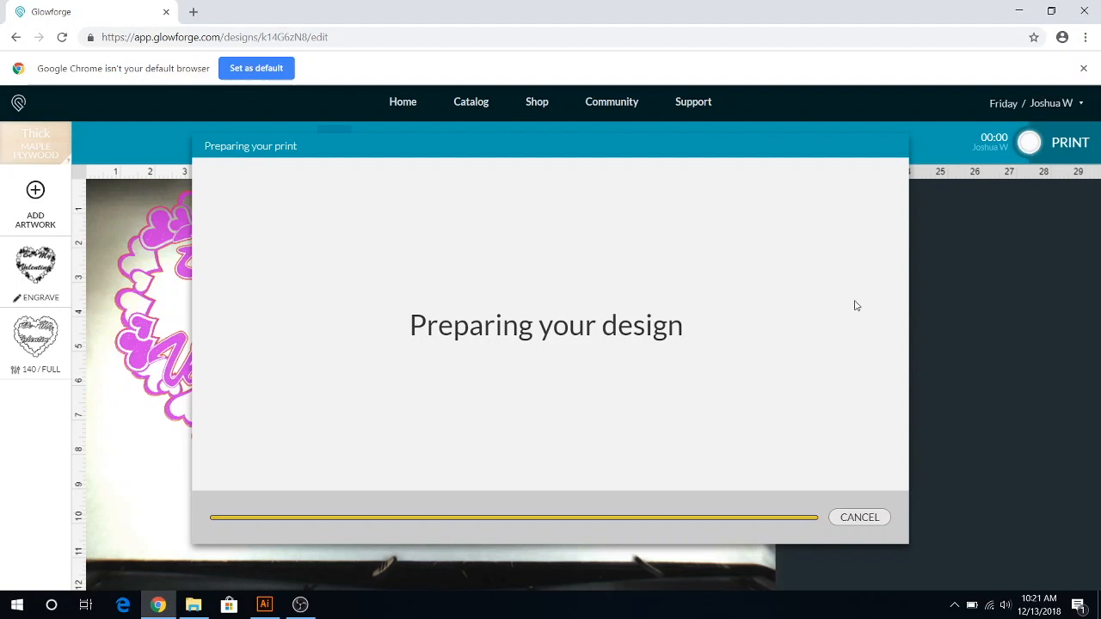
mouse_move(543, 330)
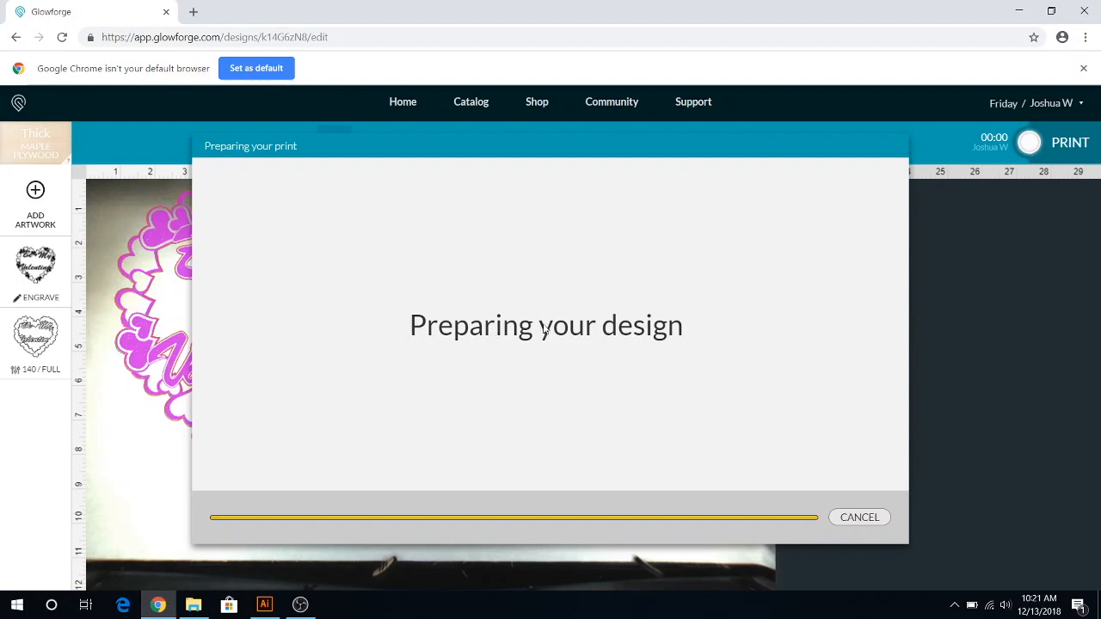
mouse_move(599, 317)
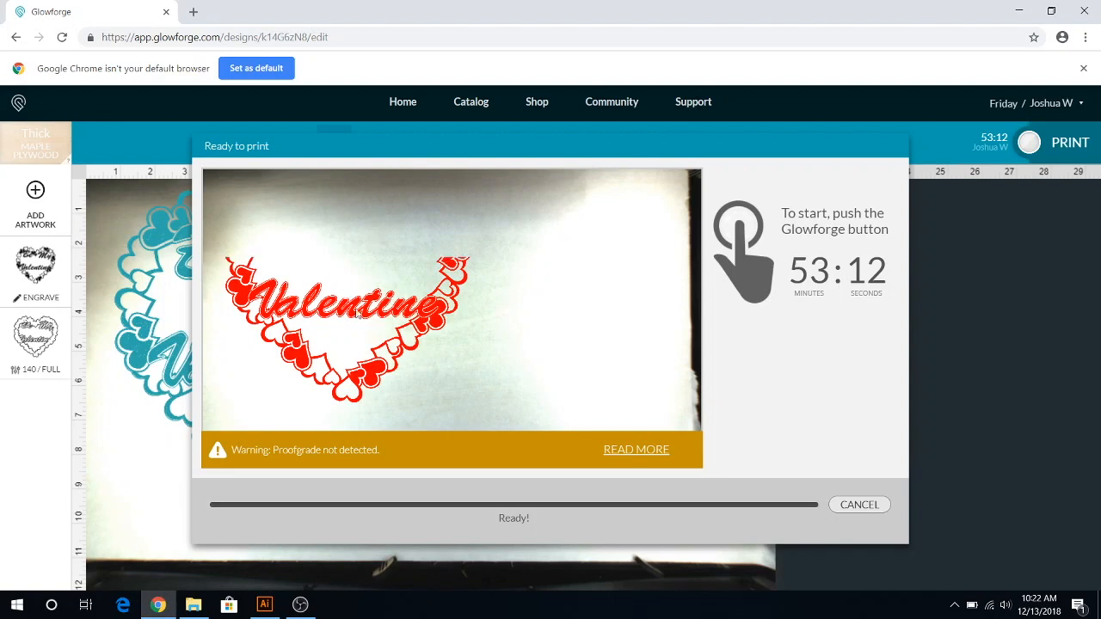
mouse_move(817, 249)
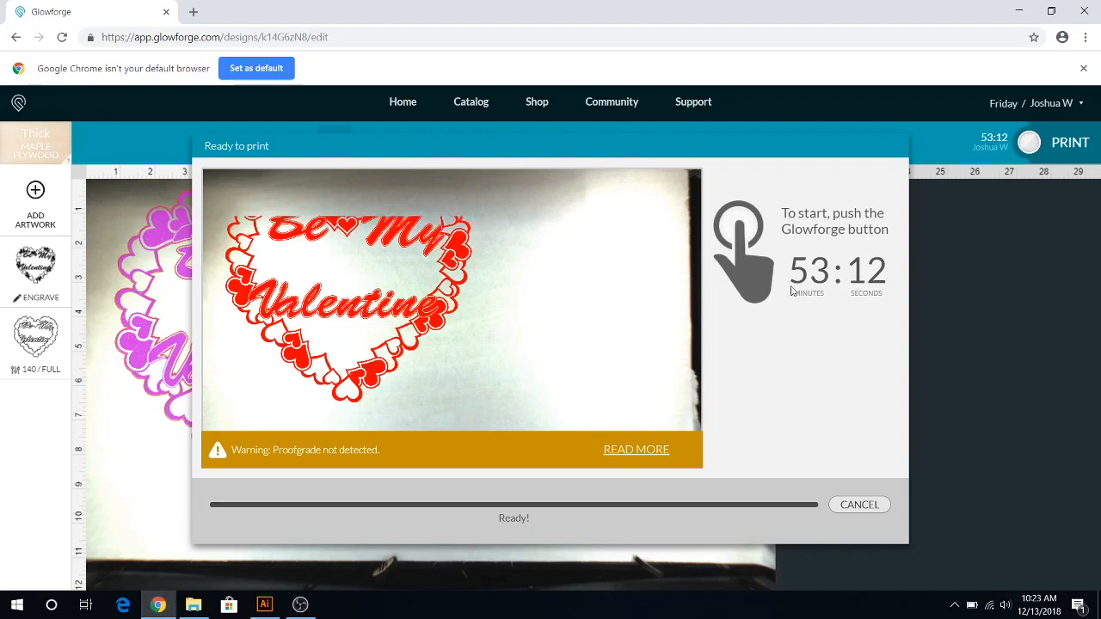
mouse_move(805, 291)
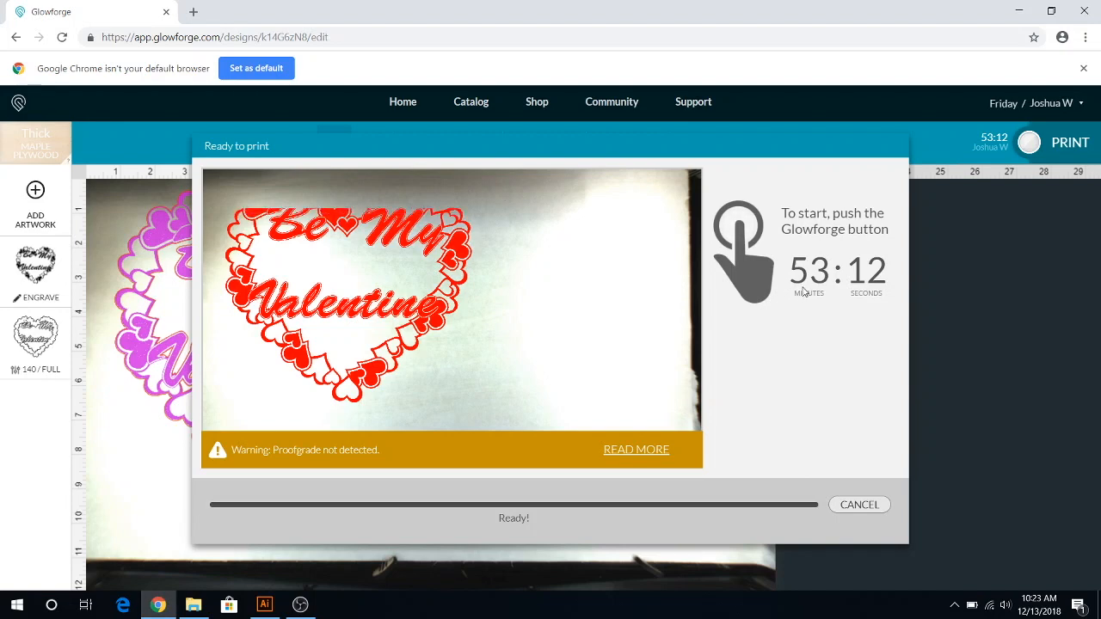
mouse_move(812, 296)
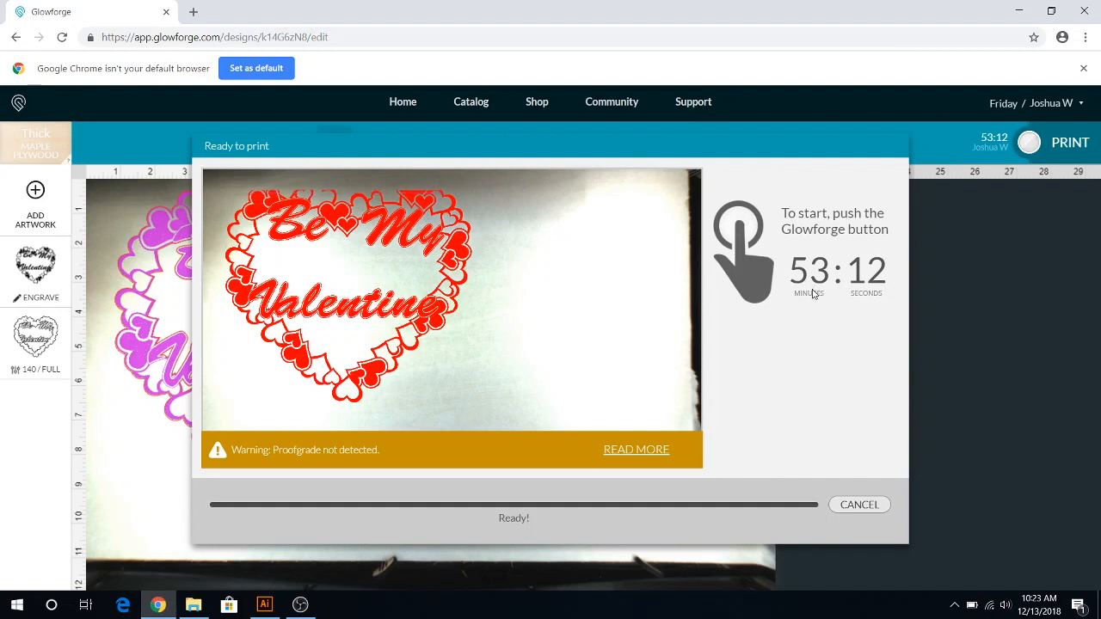
mouse_move(521, 313)
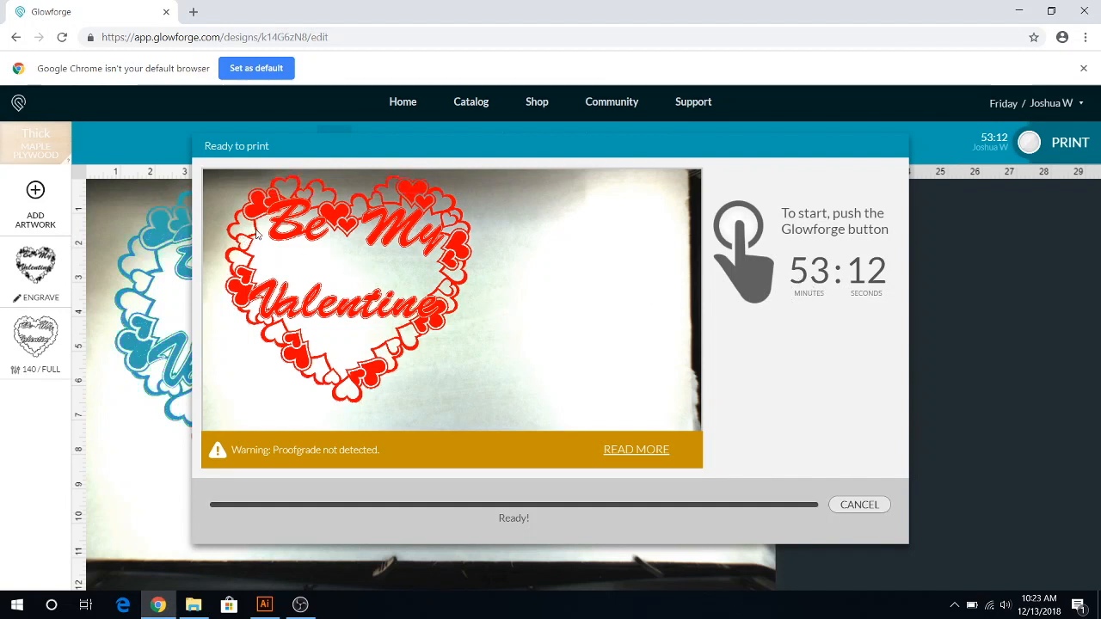
mouse_move(368, 340)
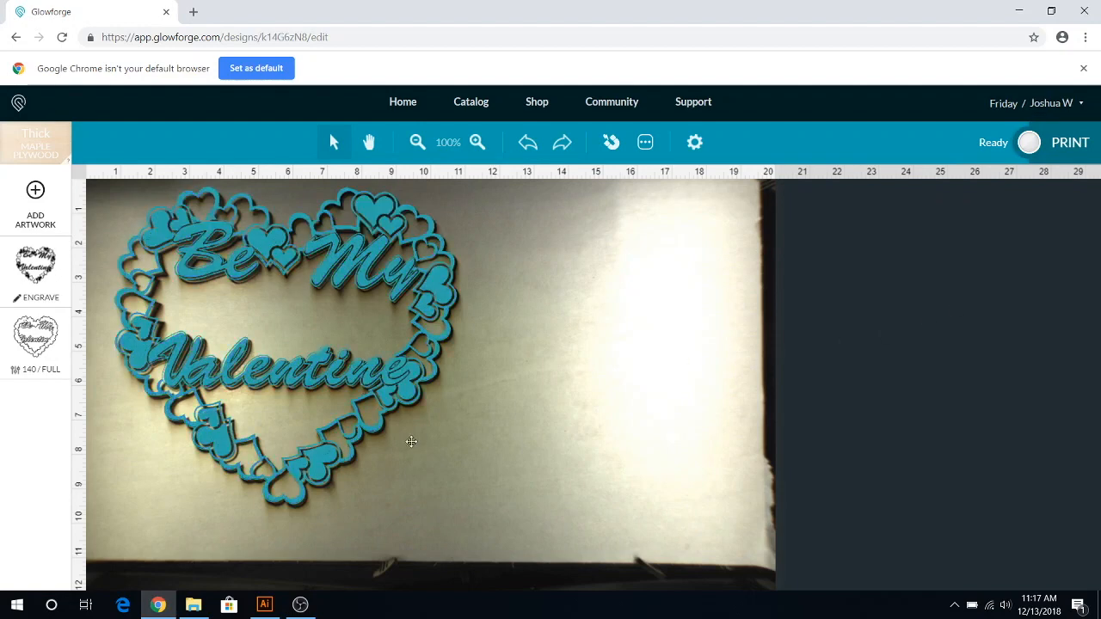
mouse_move(186, 329)
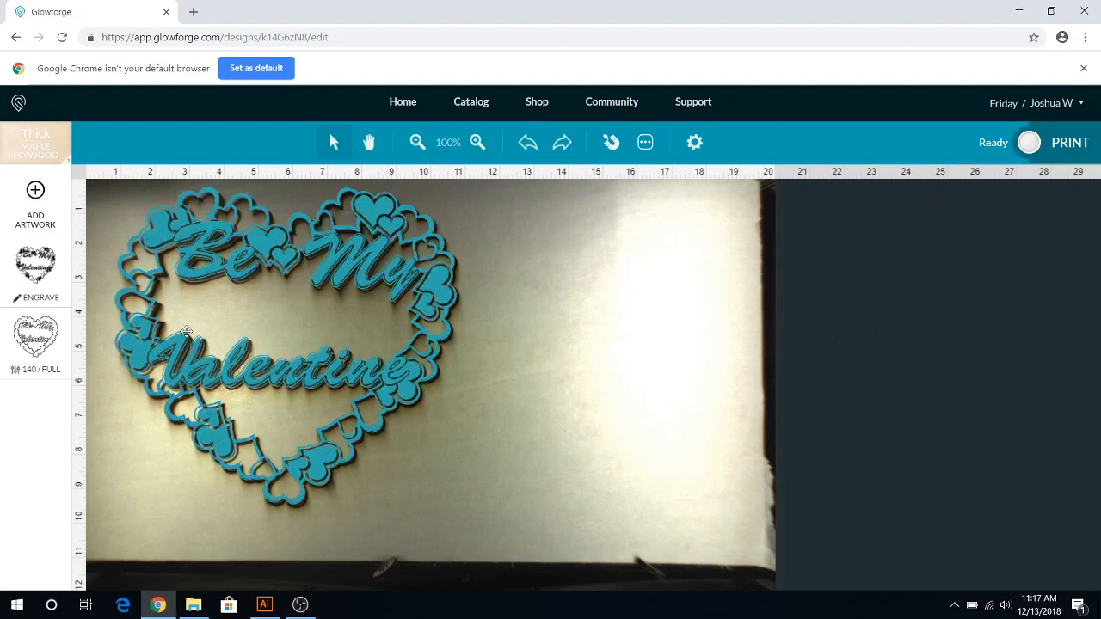
mouse_move(193, 341)
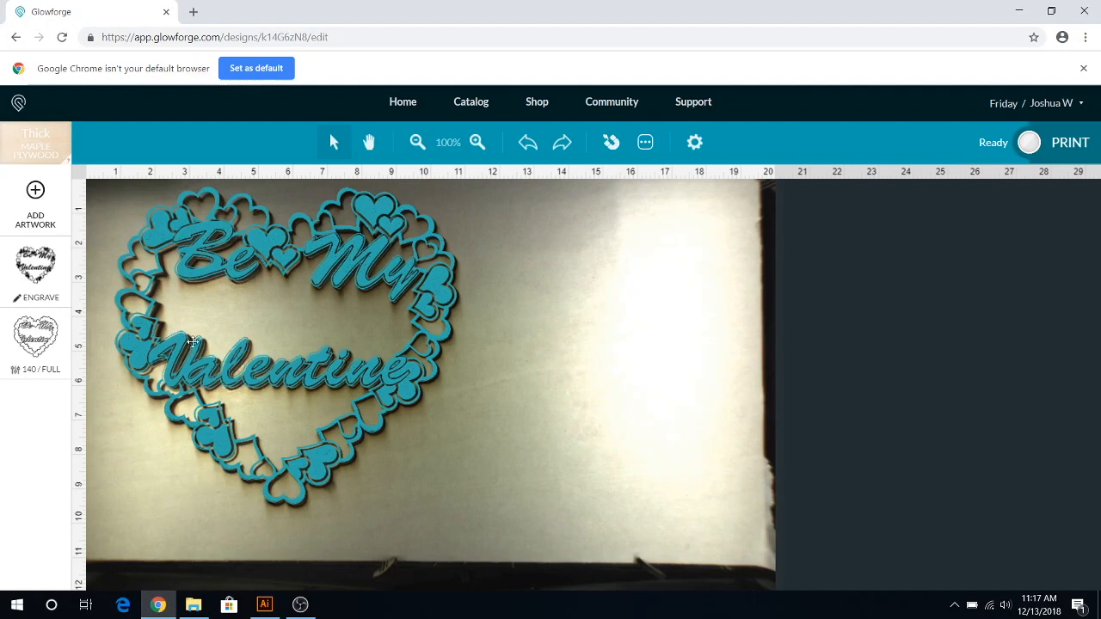
mouse_move(160, 306)
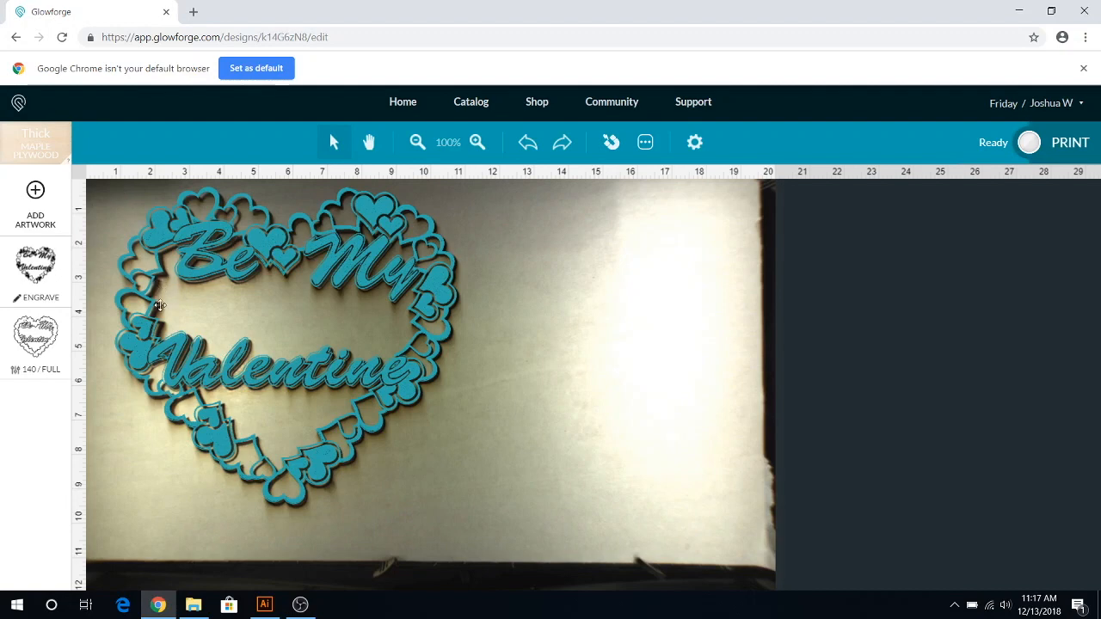
mouse_move(169, 273)
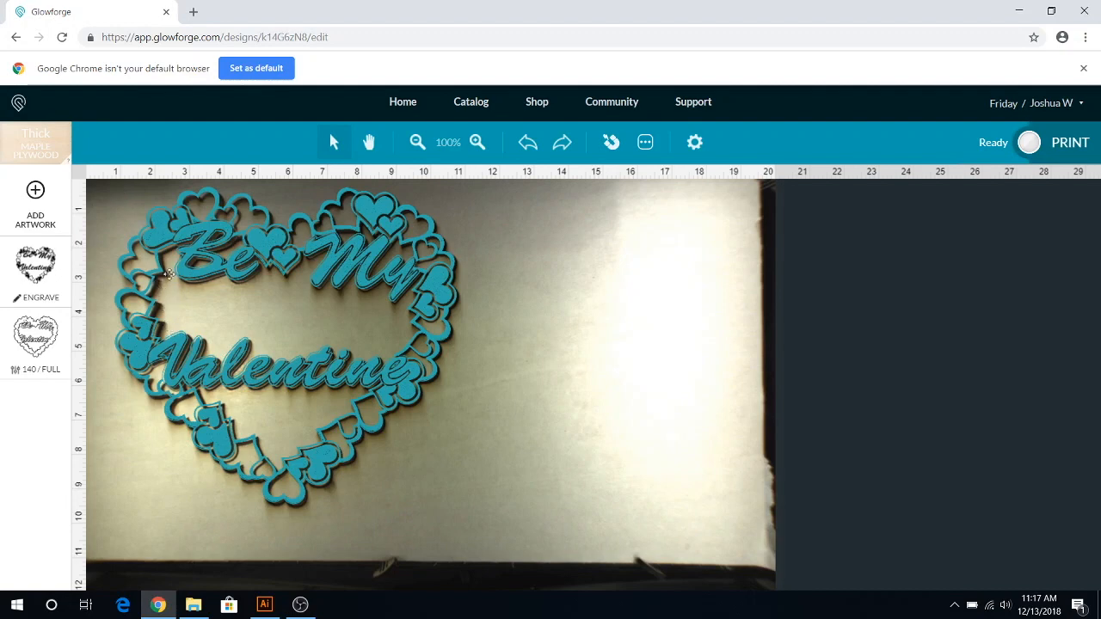
mouse_move(217, 279)
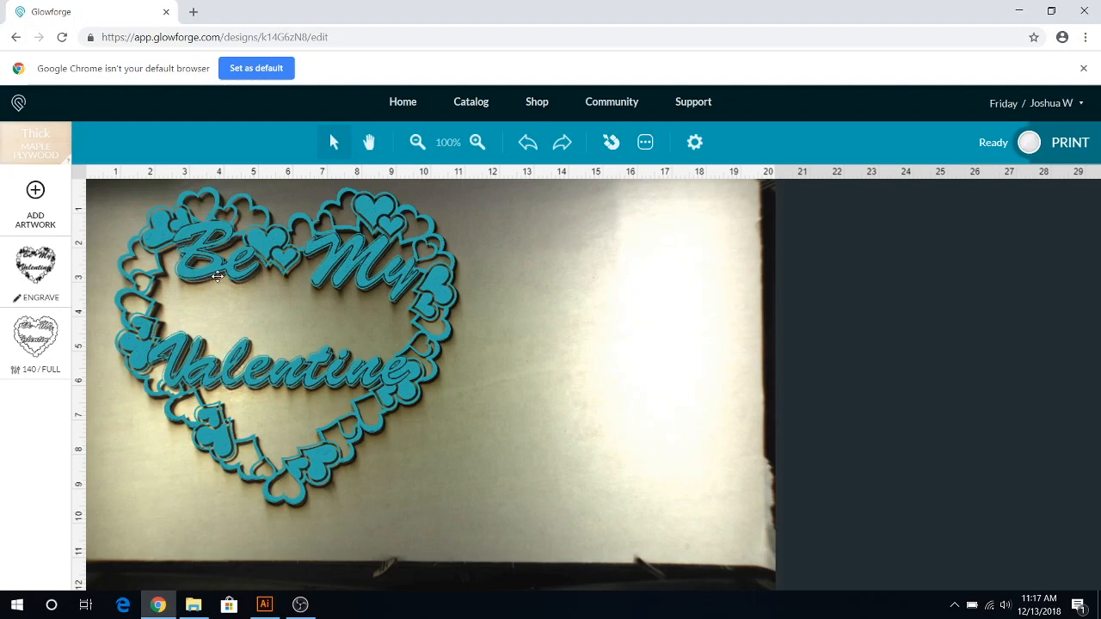
mouse_move(441, 394)
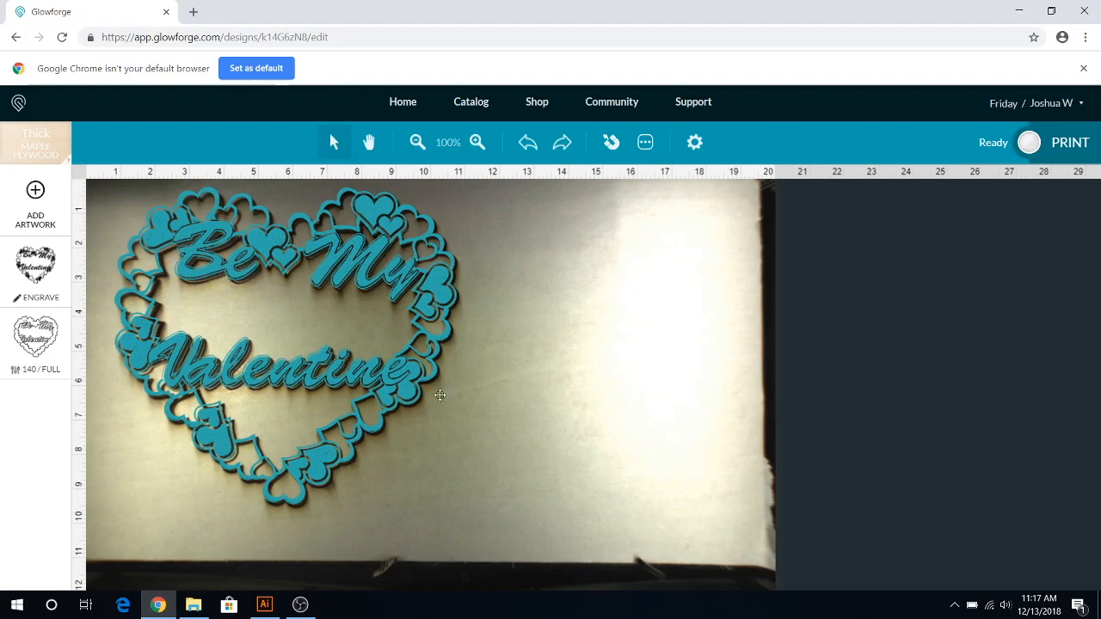